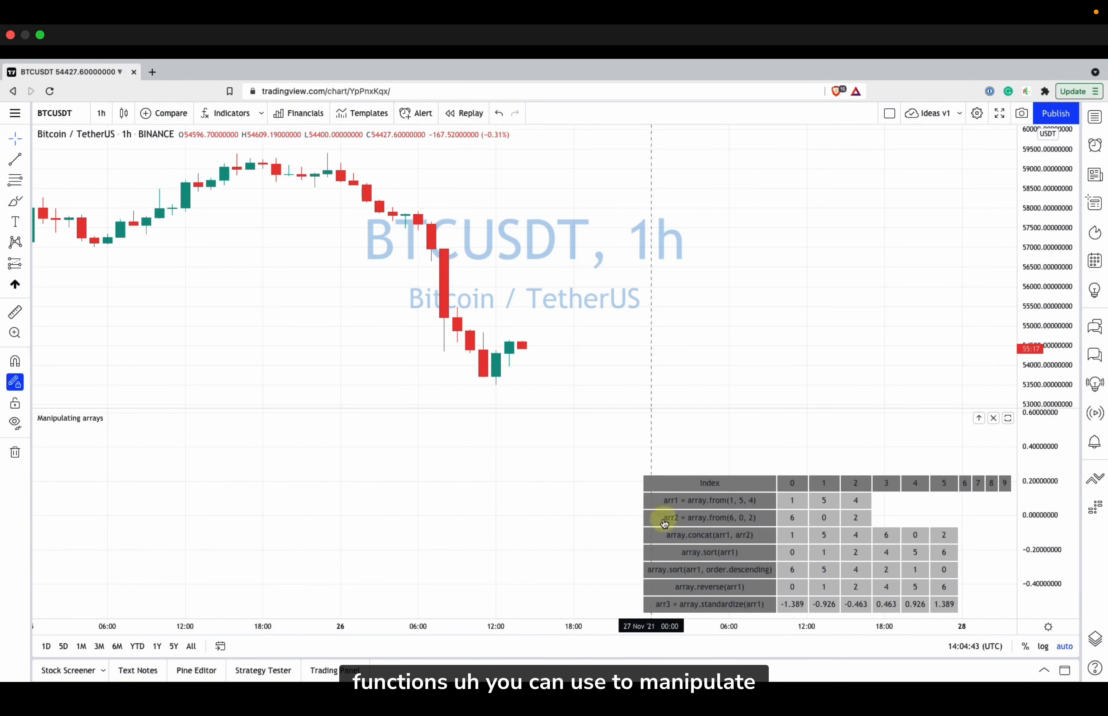
pyautogui.moveTo(622, 491)
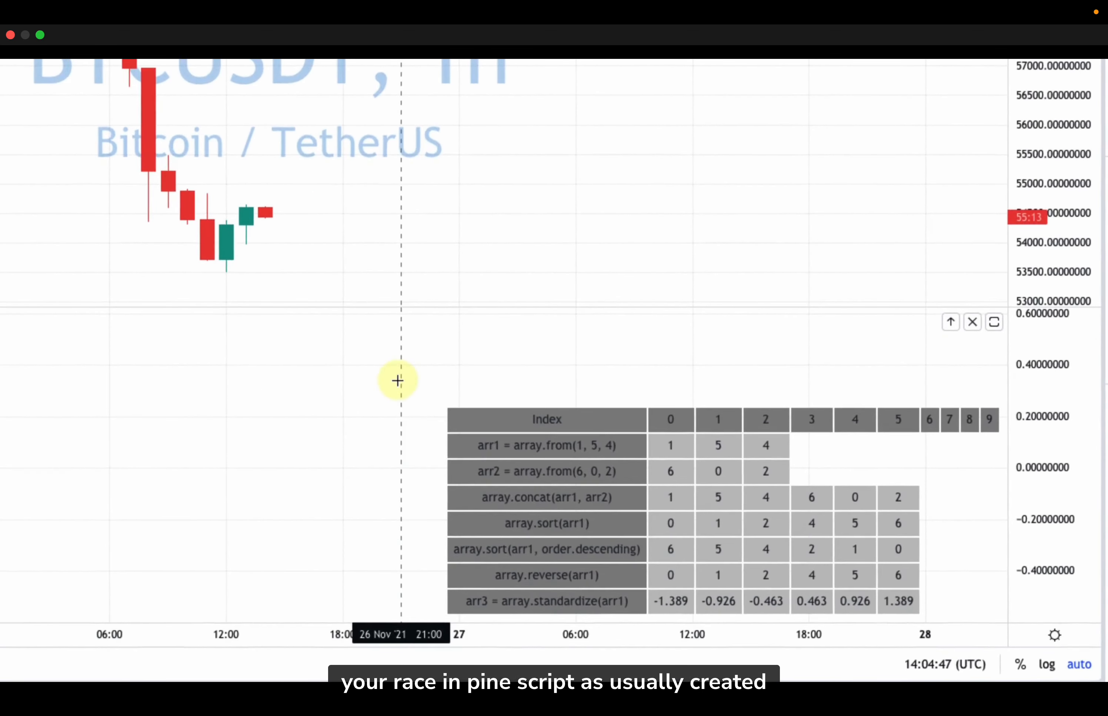
pyautogui.moveTo(477, 463)
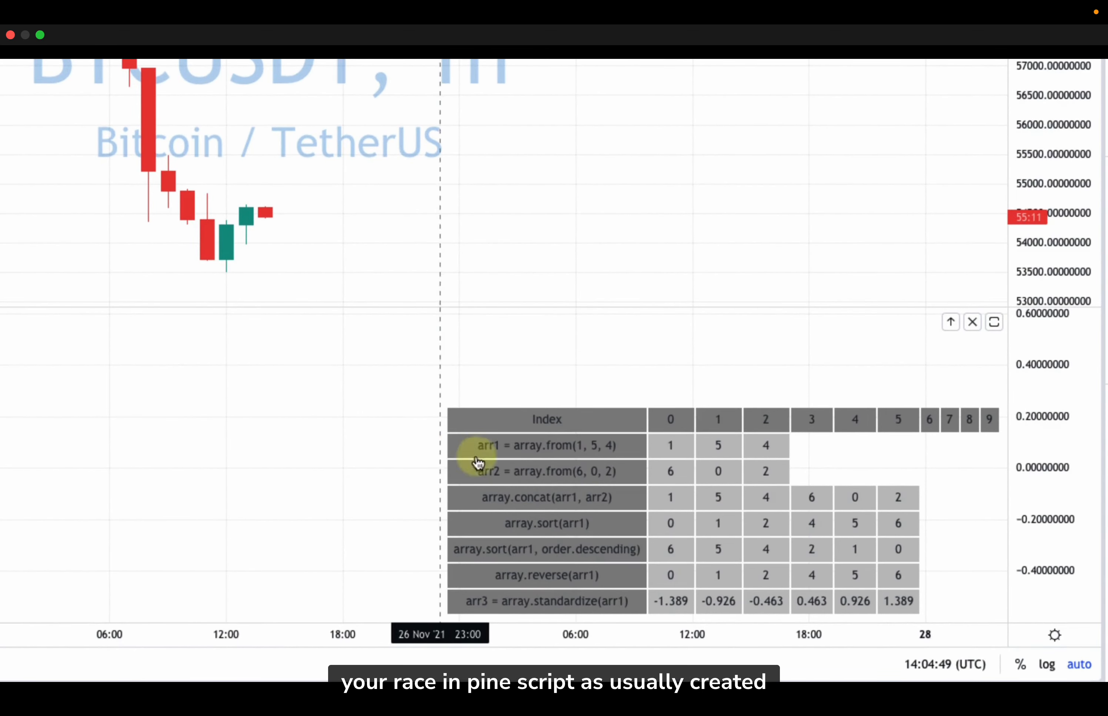
pyautogui.moveTo(657, 441)
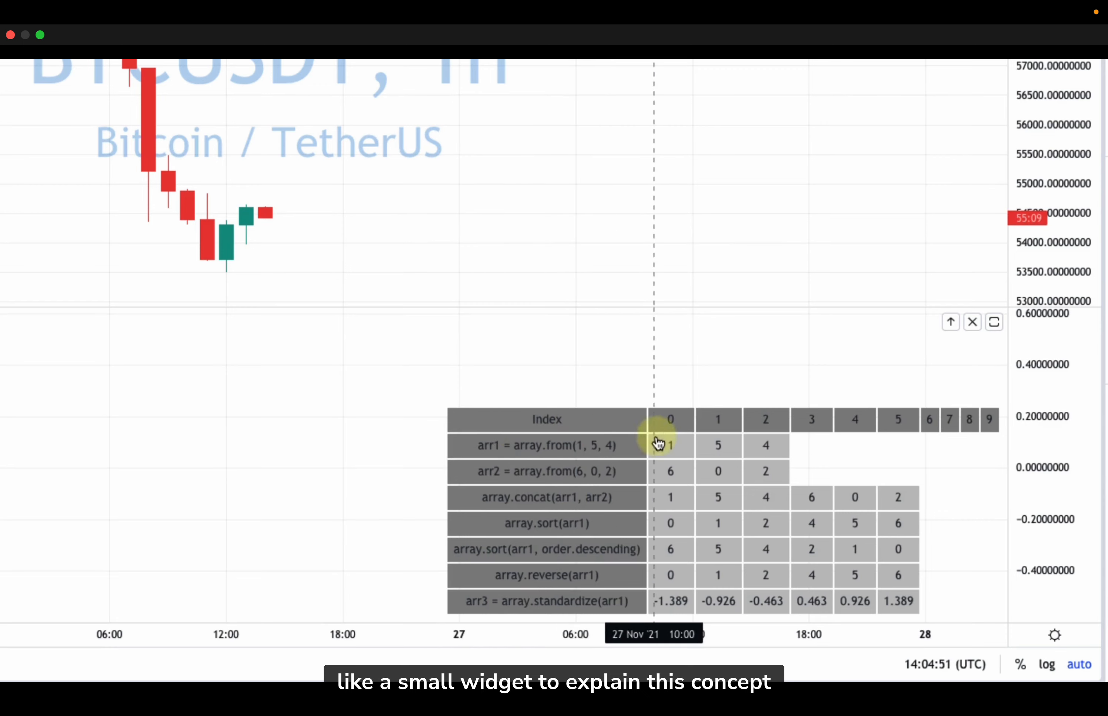
pyautogui.moveTo(481, 456)
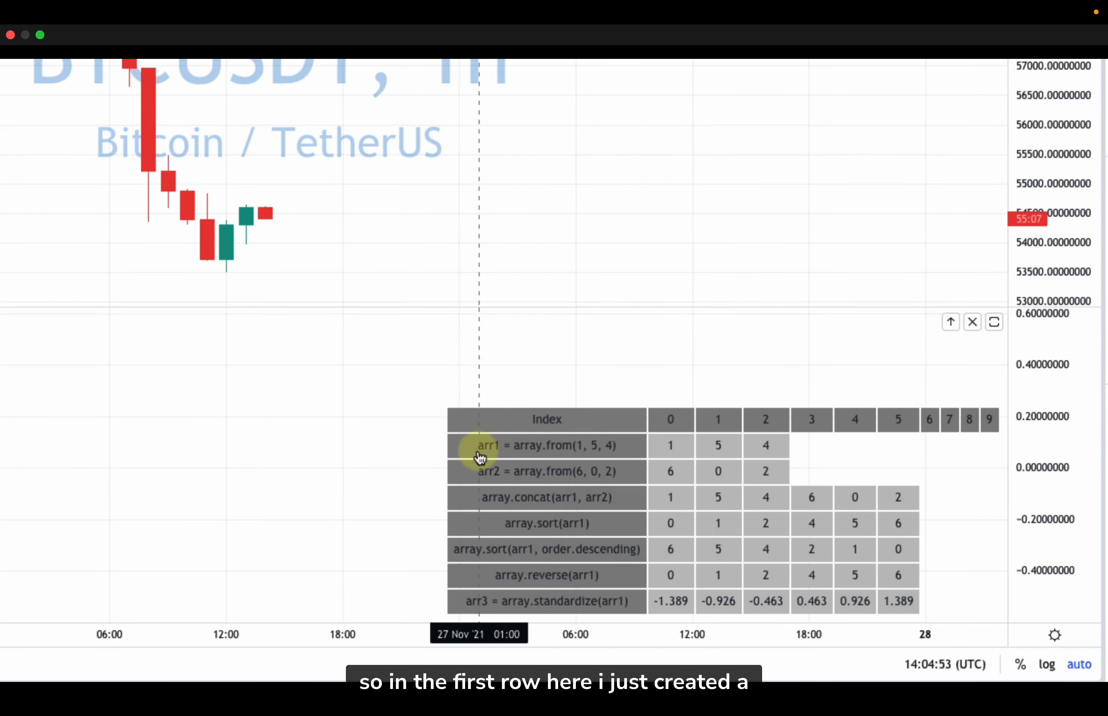
pyautogui.moveTo(527, 484)
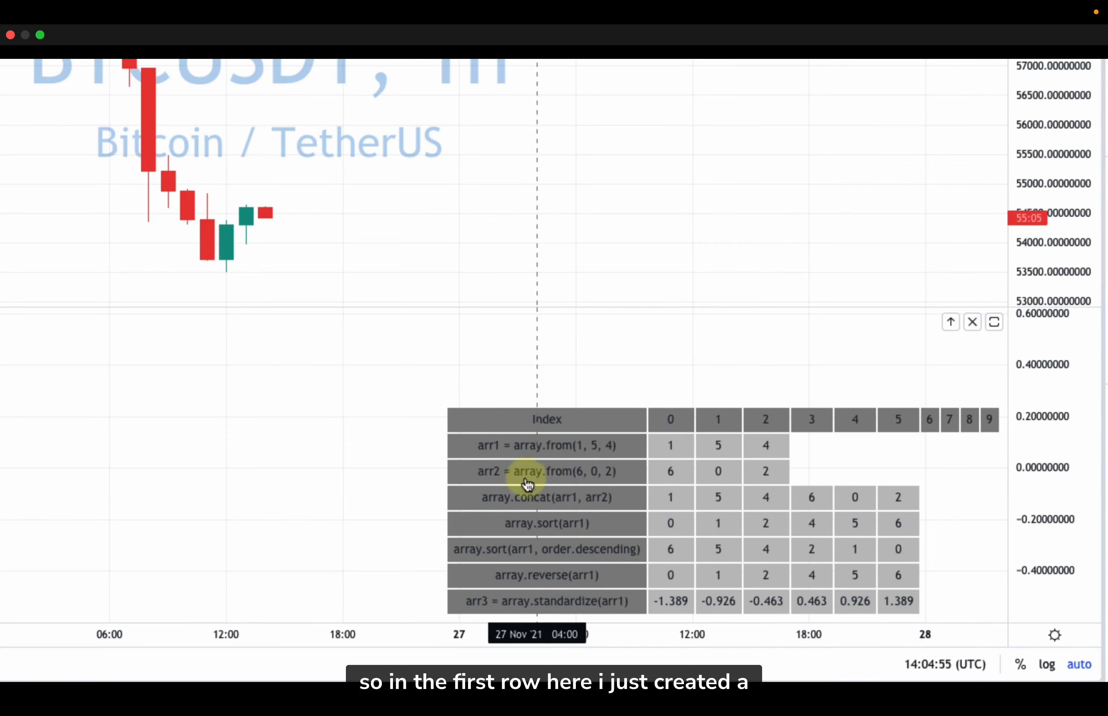
pyautogui.moveTo(537, 463)
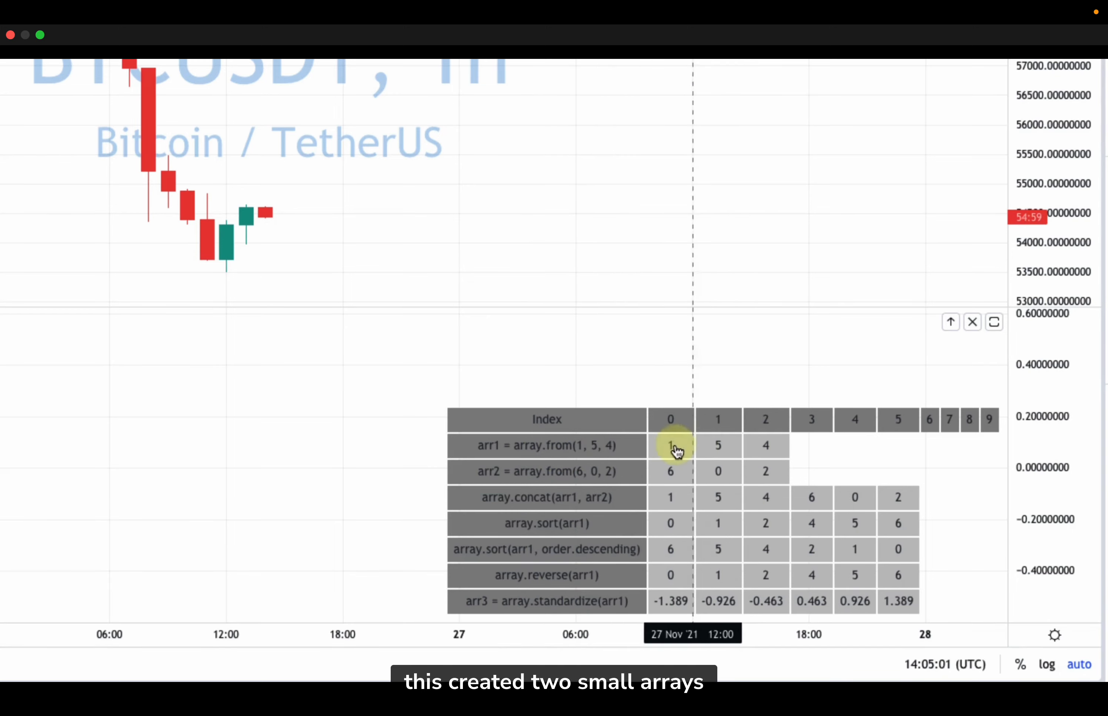
pyautogui.moveTo(530, 454)
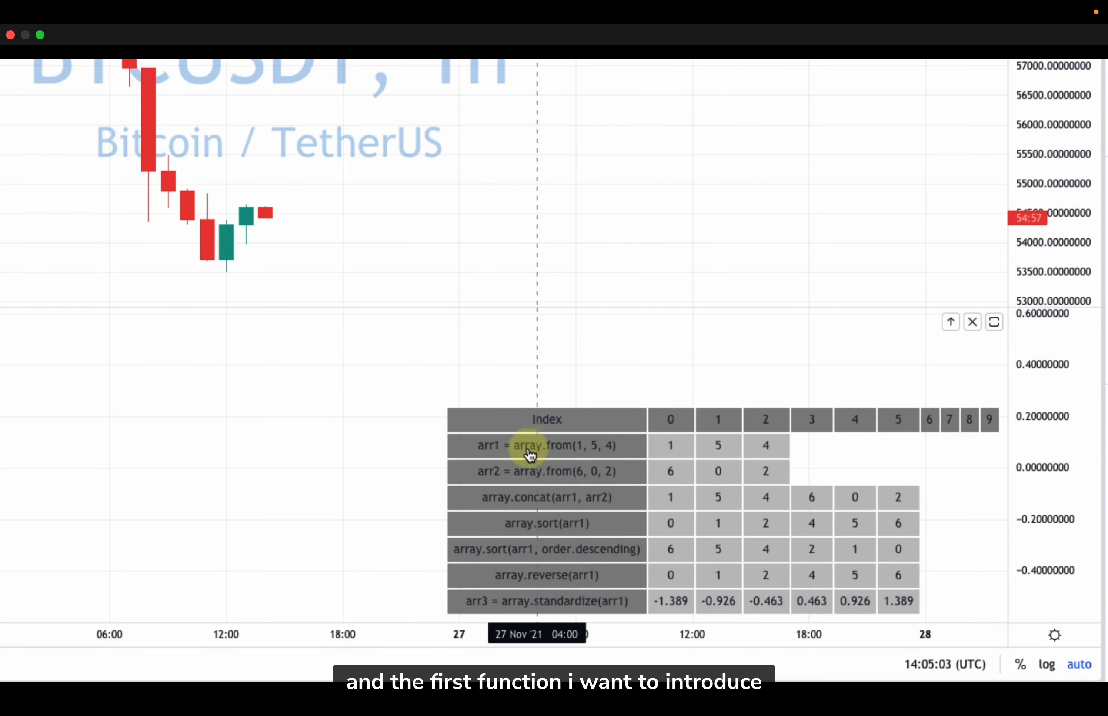
pyautogui.moveTo(487, 519)
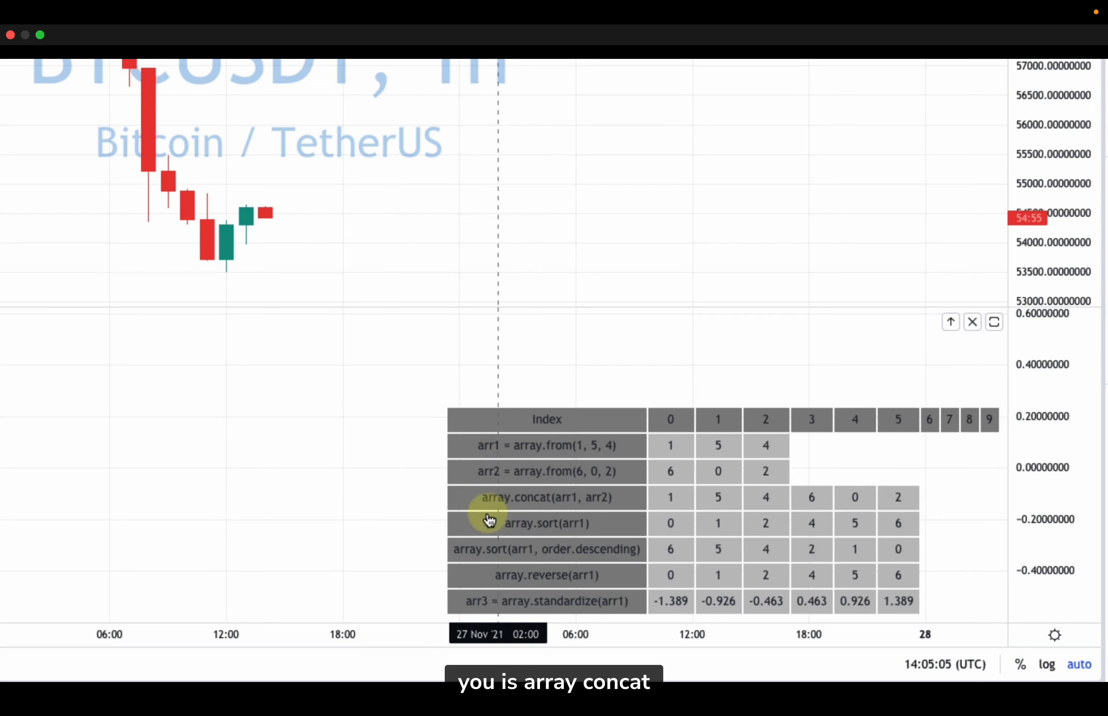
pyautogui.moveTo(556, 505)
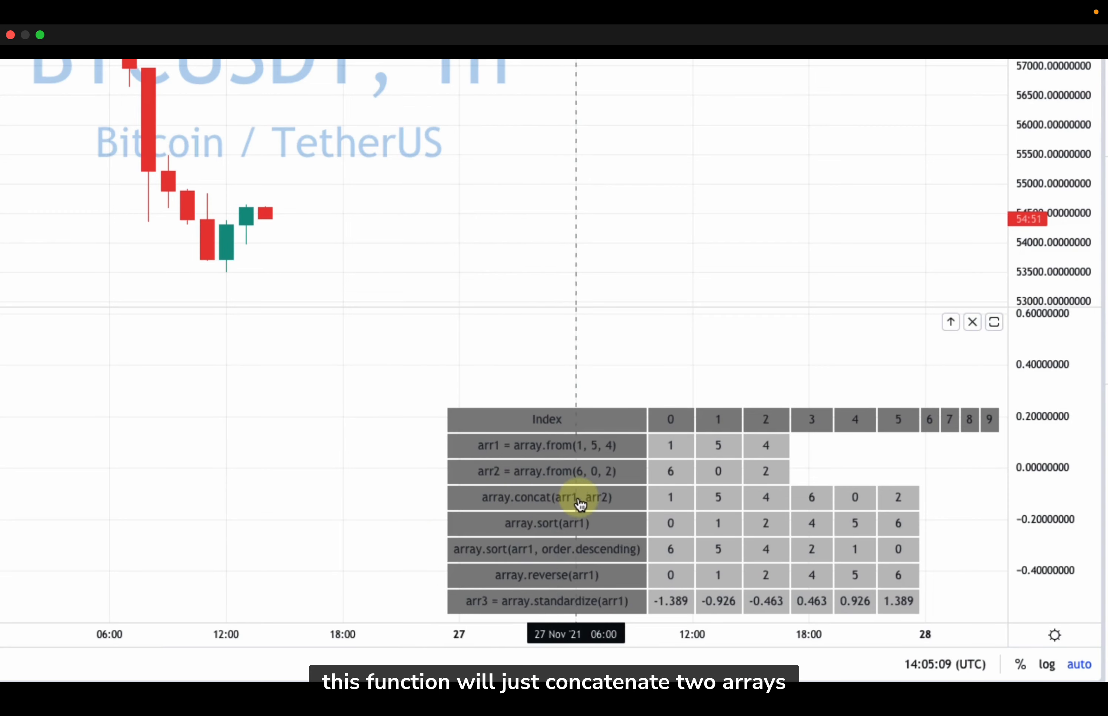
pyautogui.moveTo(534, 514)
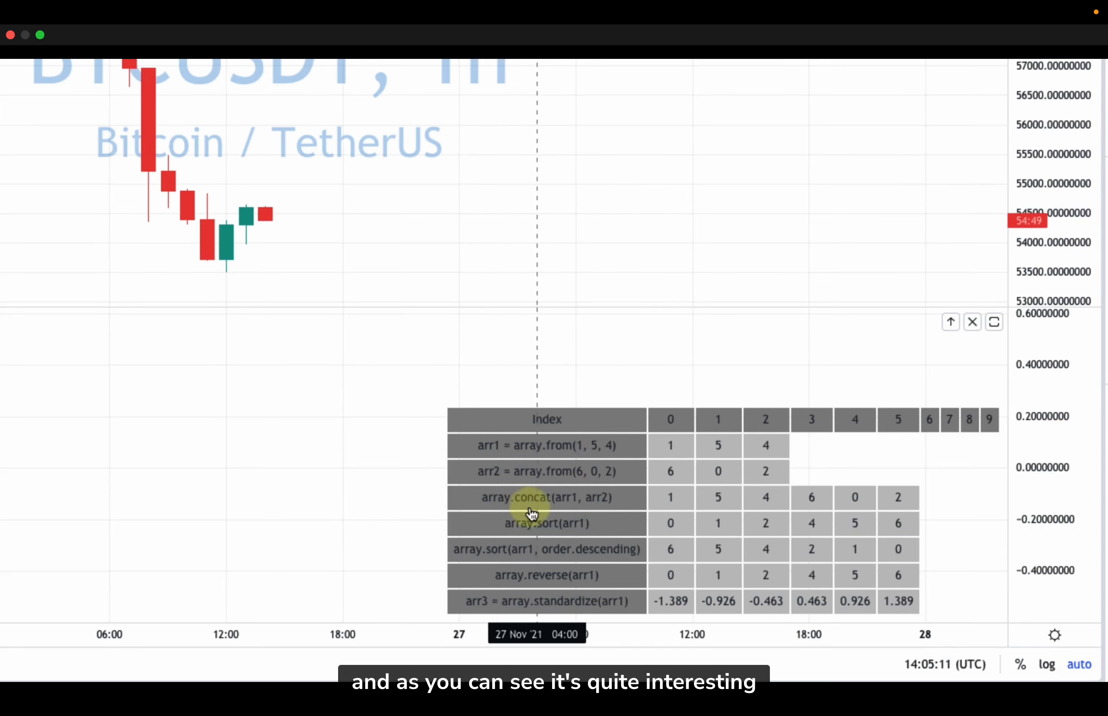
pyautogui.moveTo(461, 496)
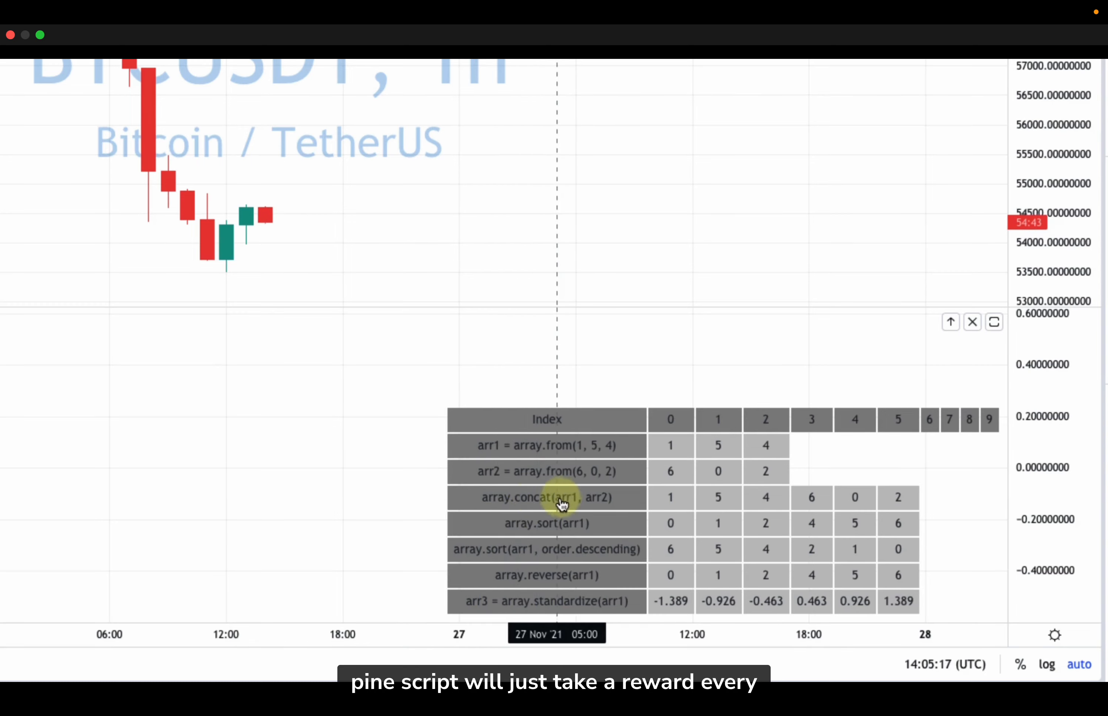
pyautogui.moveTo(593, 507)
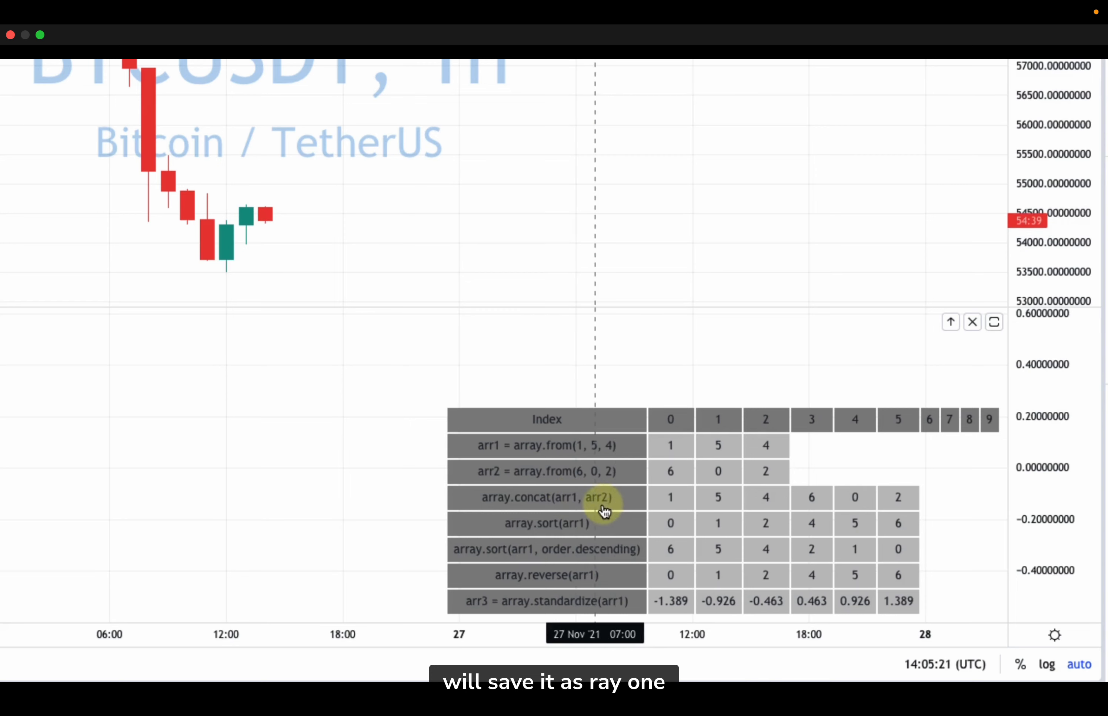
pyautogui.moveTo(569, 504)
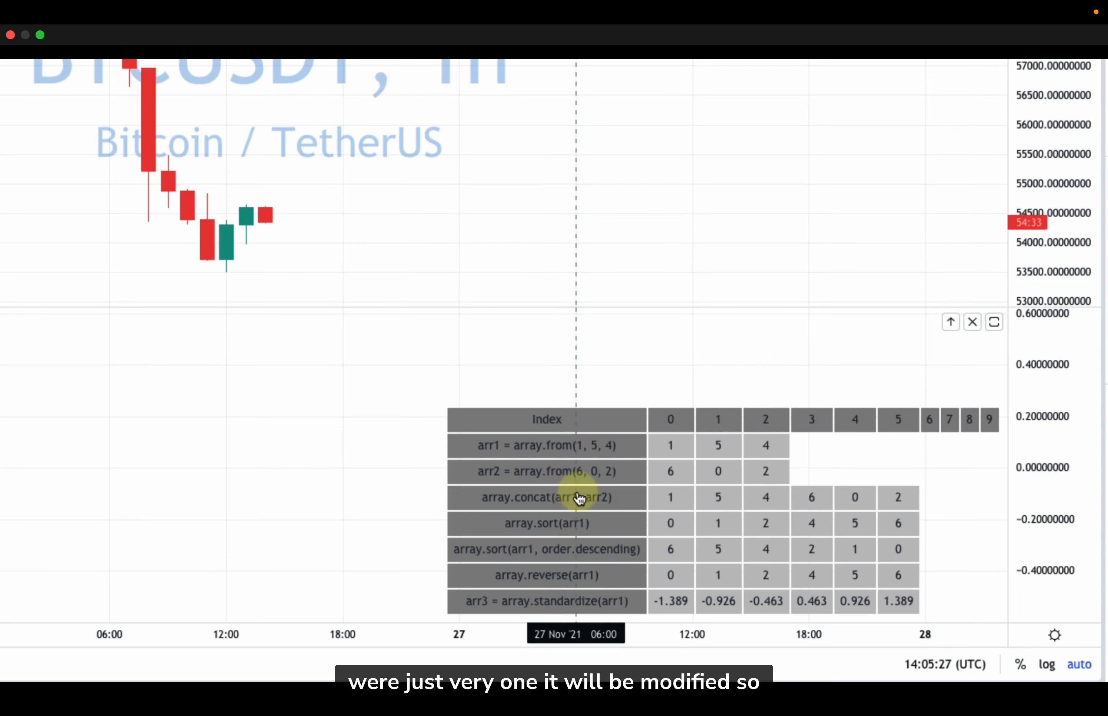
pyautogui.moveTo(710, 506)
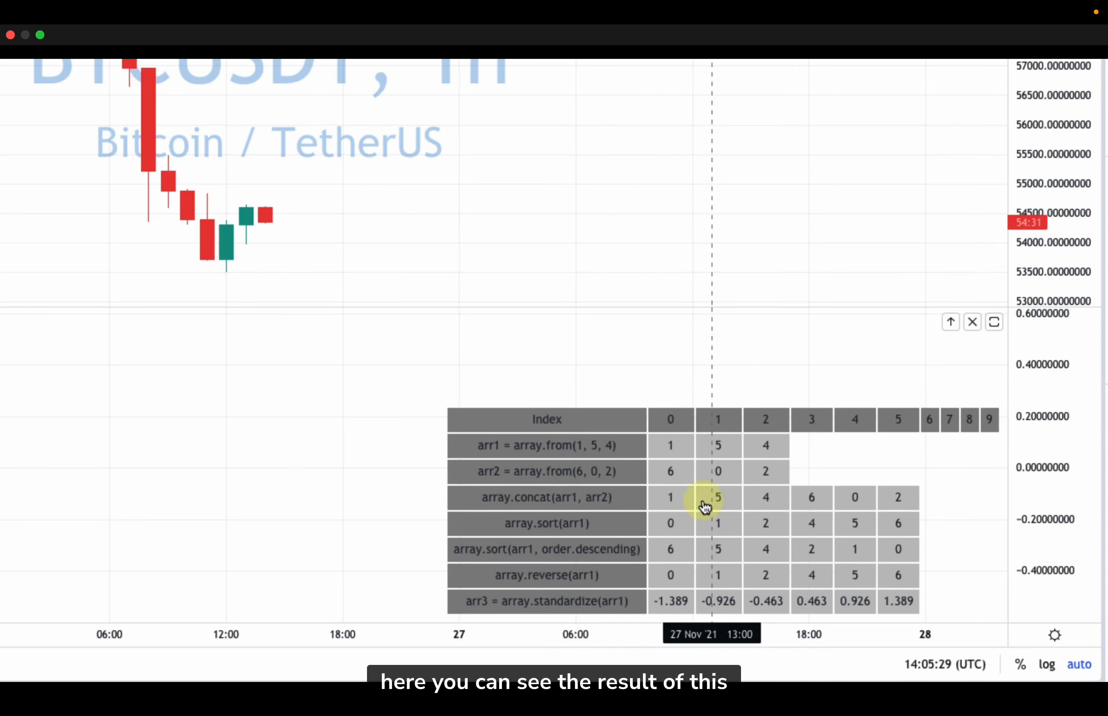
pyautogui.moveTo(785, 495)
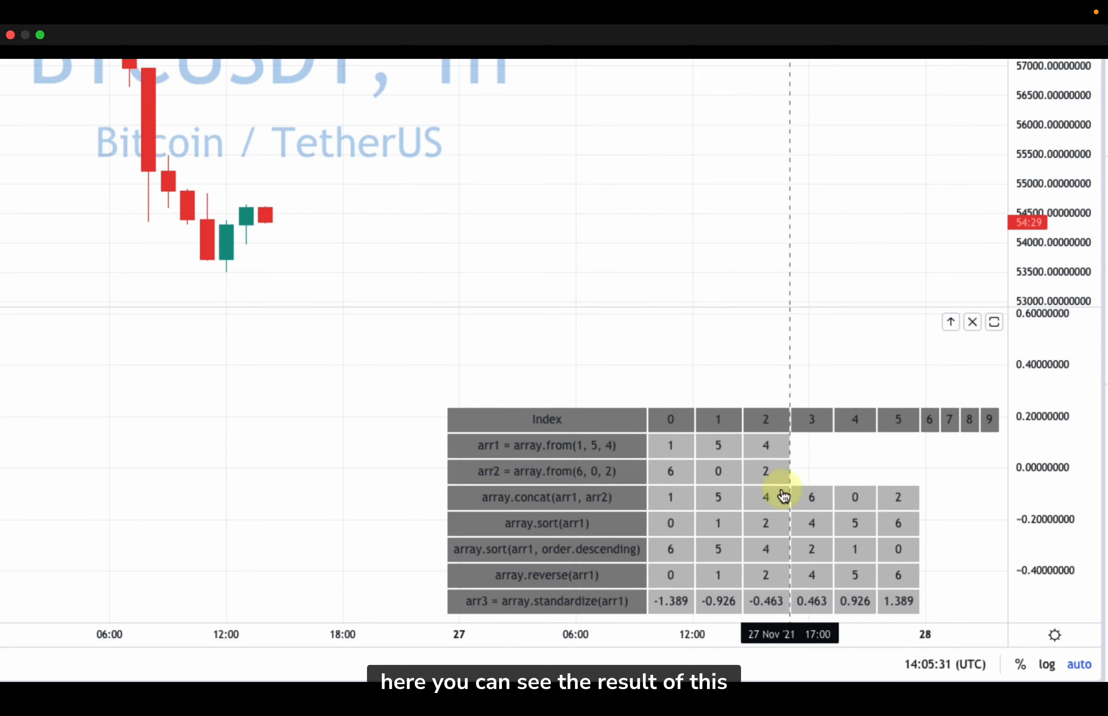
pyautogui.moveTo(716, 506)
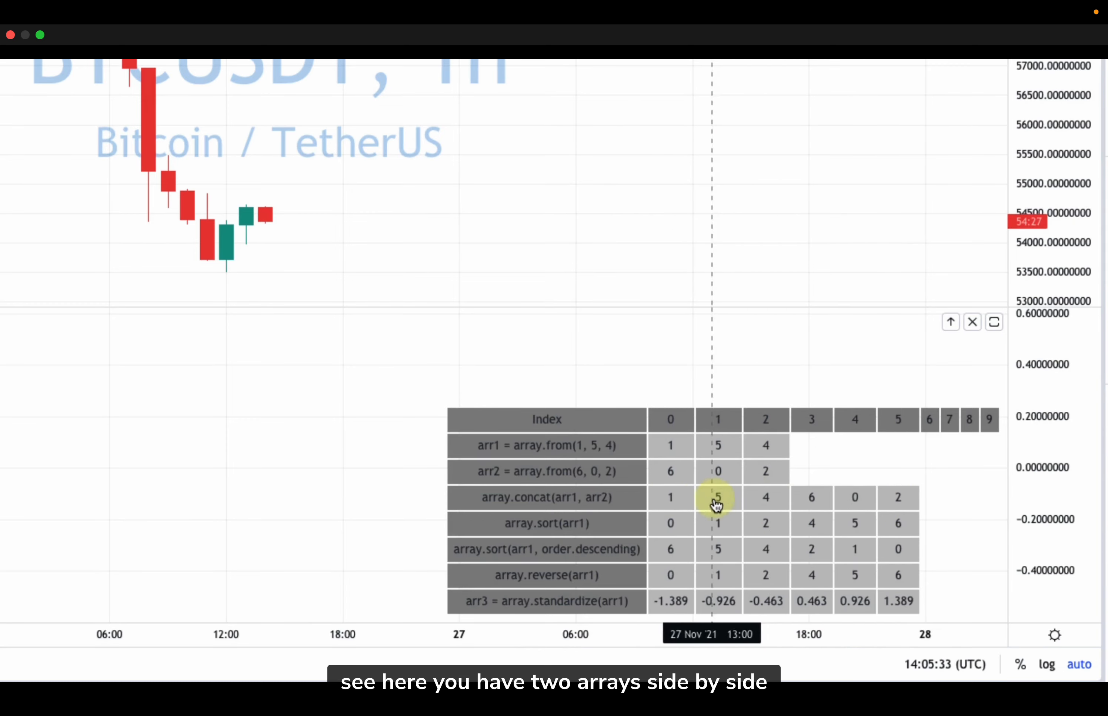
pyautogui.moveTo(788, 504)
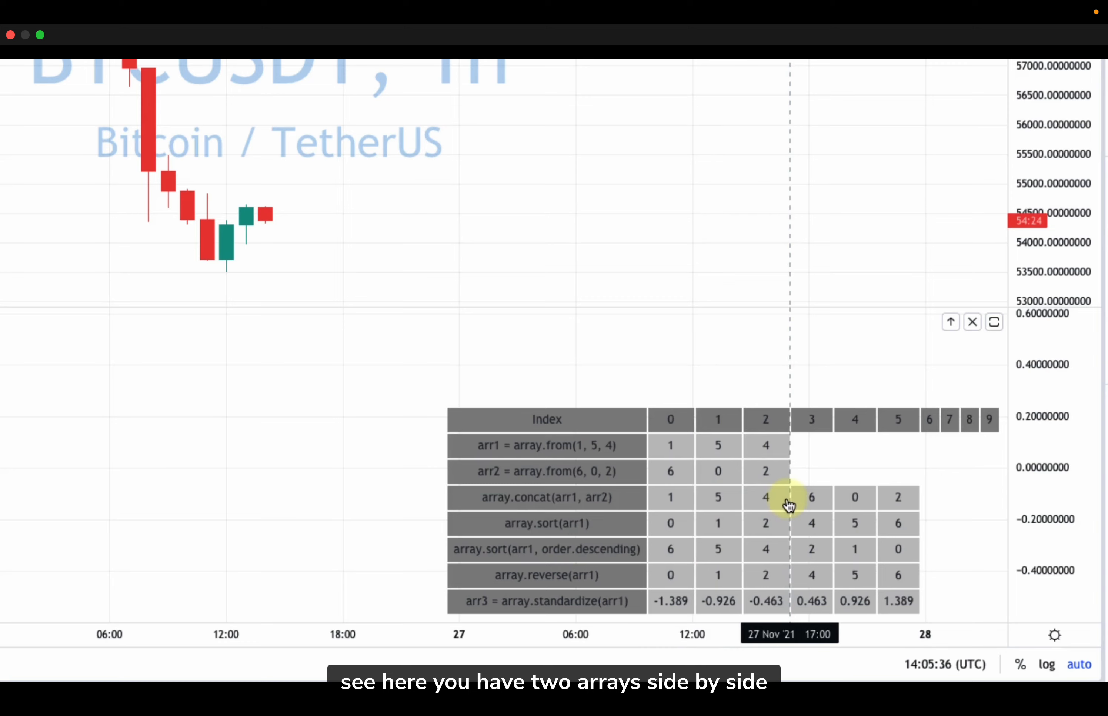
pyautogui.moveTo(593, 447)
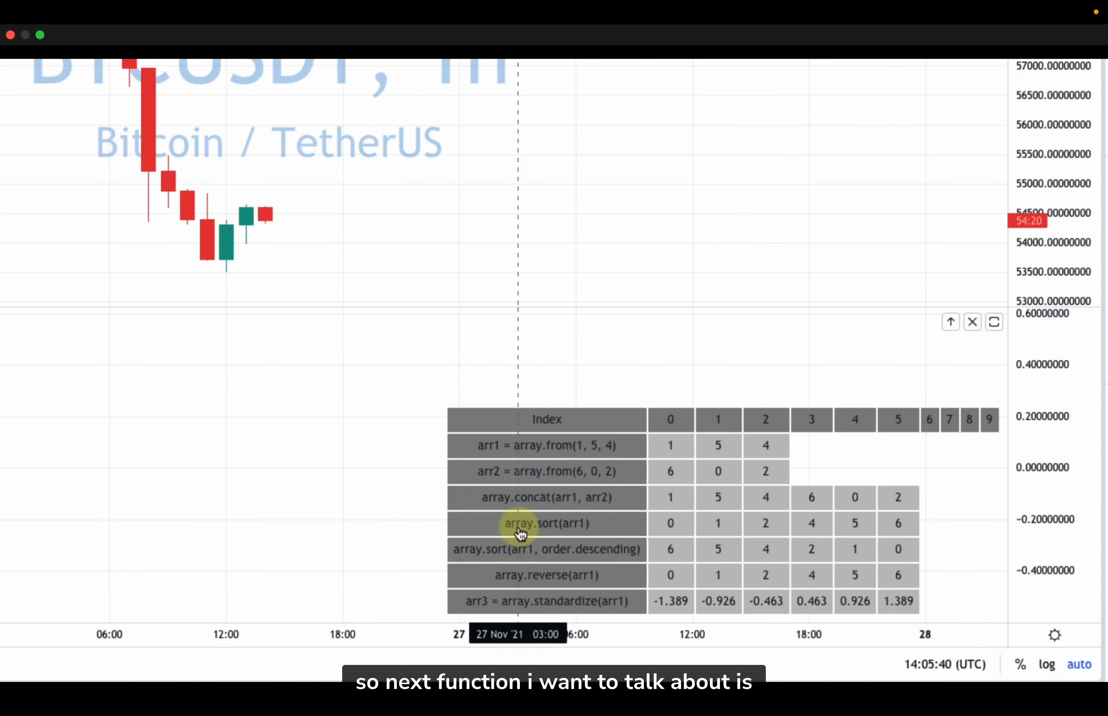
pyautogui.moveTo(553, 530)
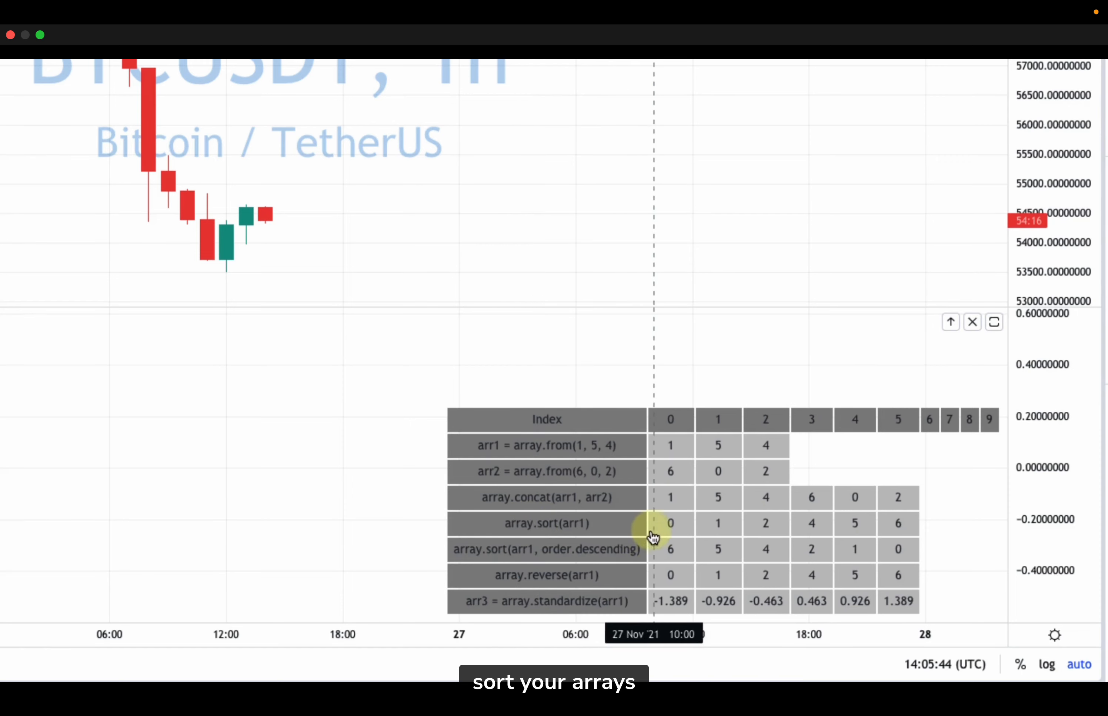
pyautogui.moveTo(523, 524)
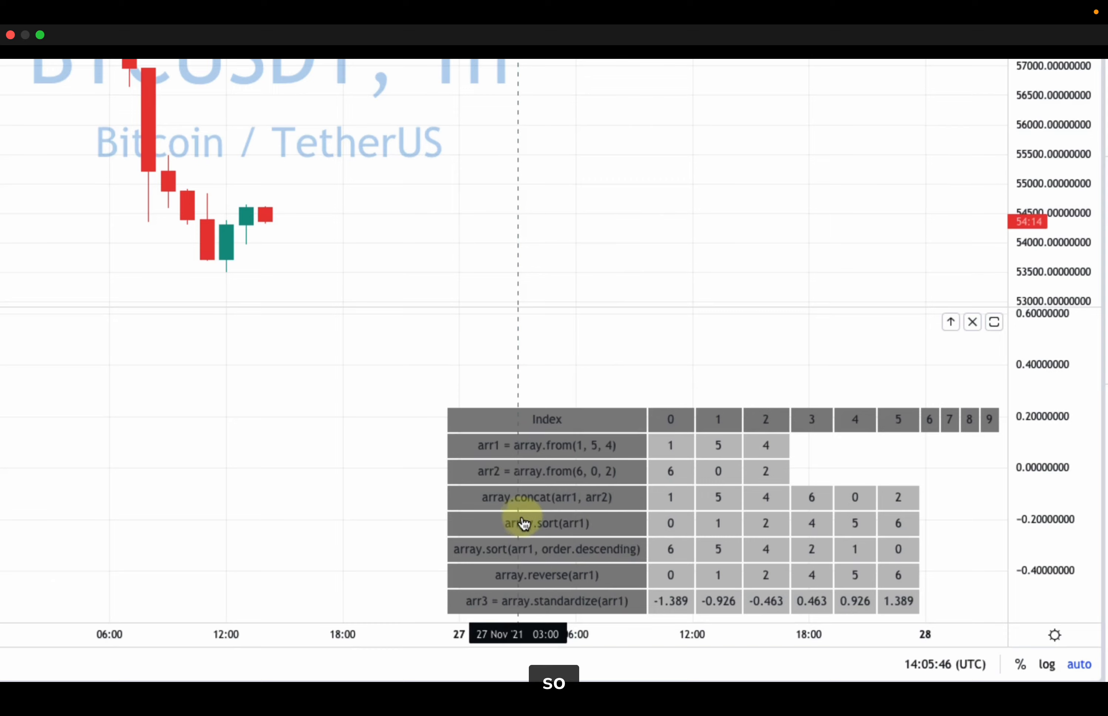
pyautogui.moveTo(746, 528)
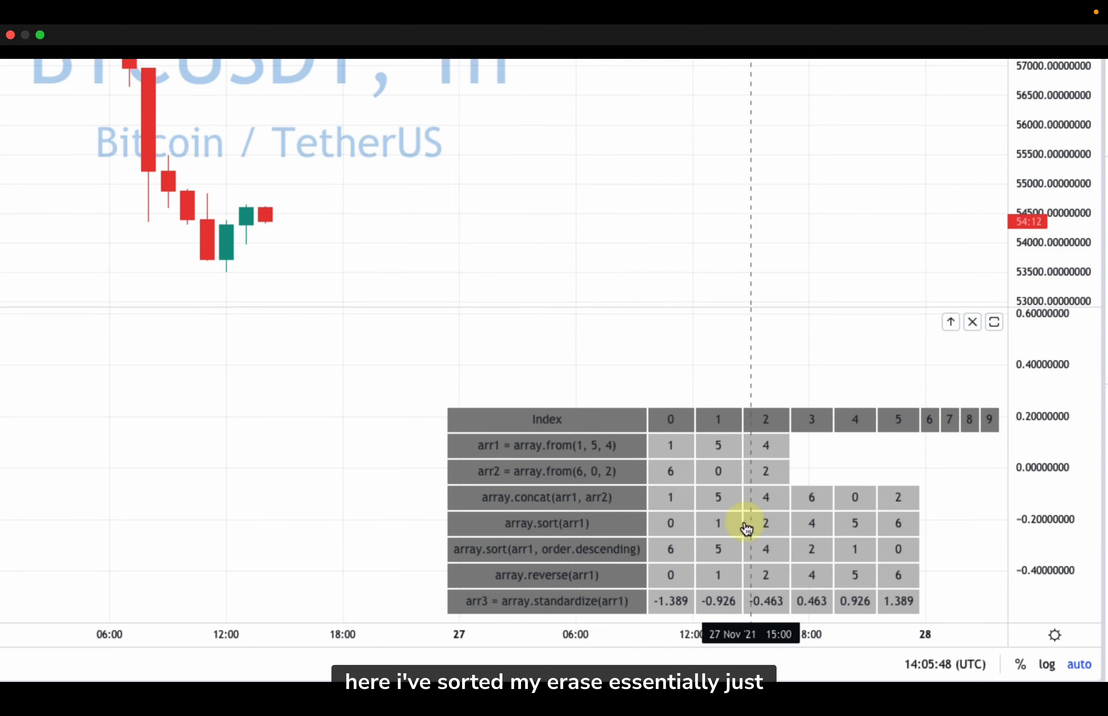
pyautogui.moveTo(562, 517)
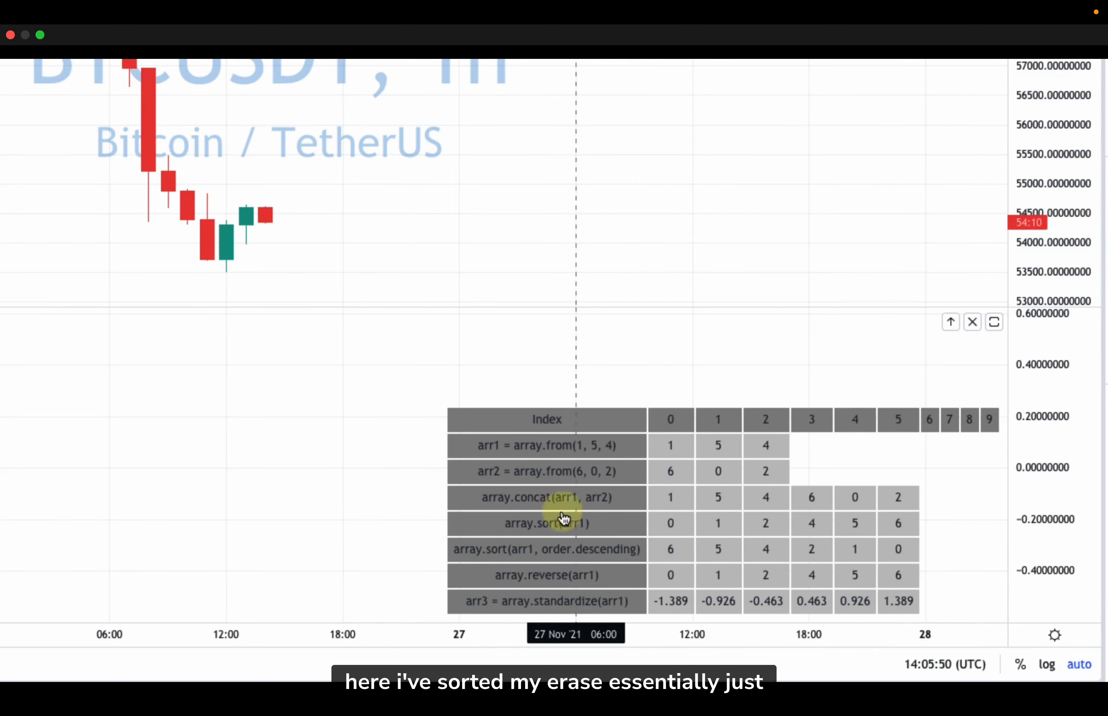
pyautogui.moveTo(513, 526)
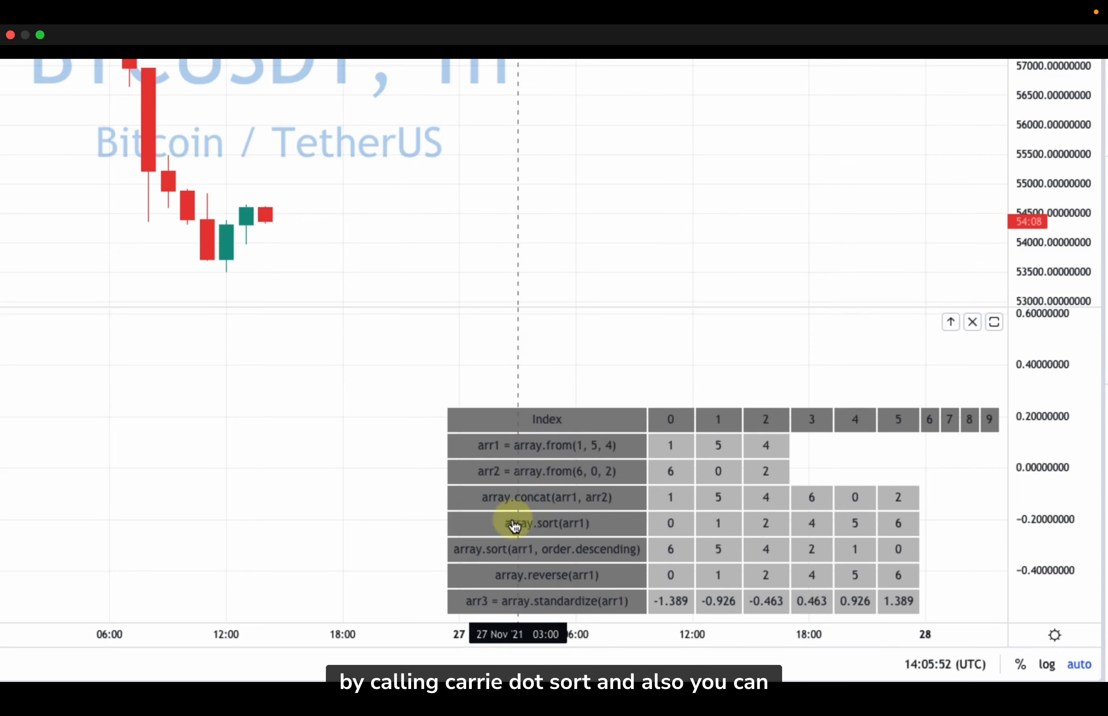
pyautogui.moveTo(563, 529)
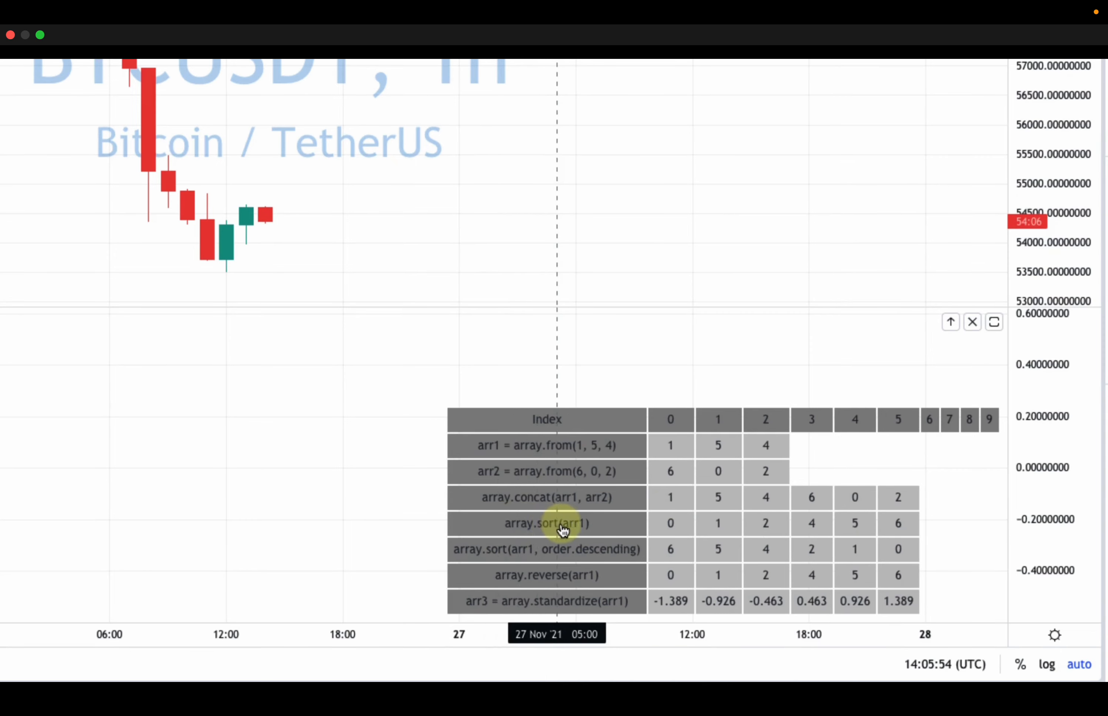
pyautogui.moveTo(518, 528)
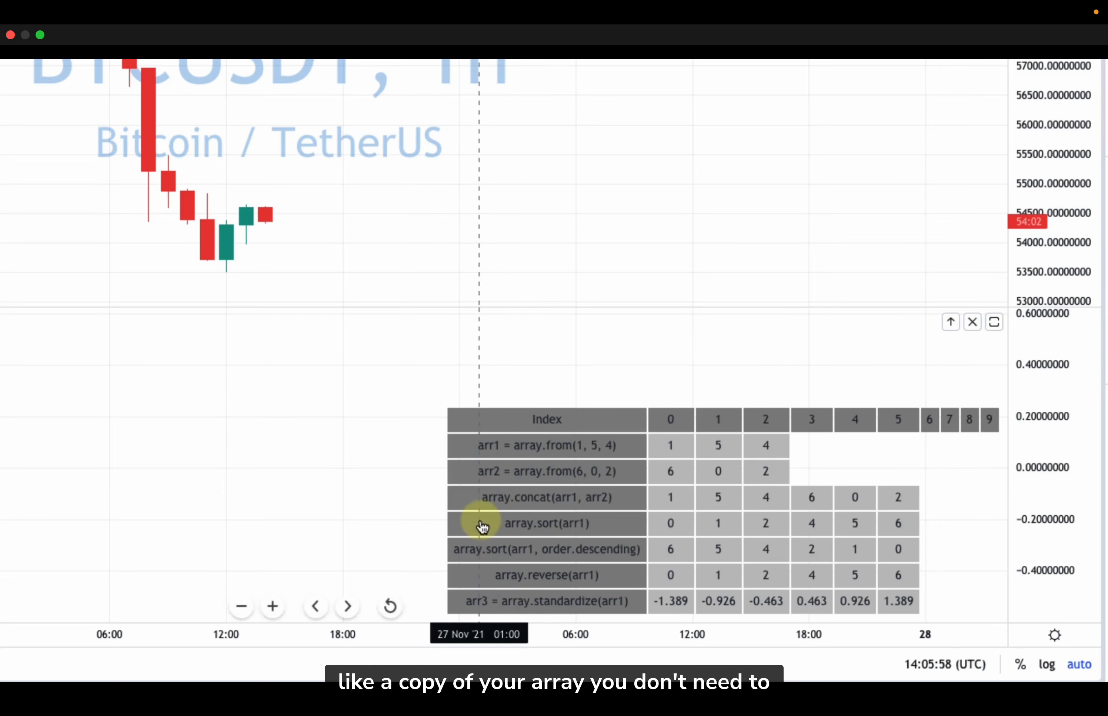
pyautogui.moveTo(545, 522)
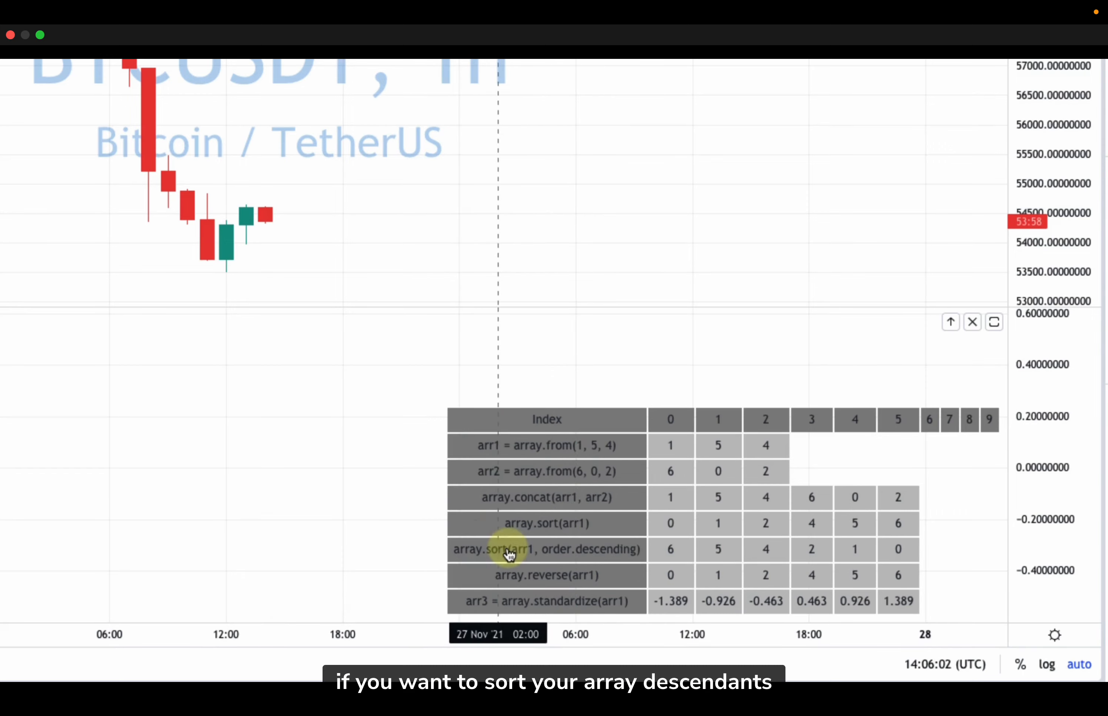
pyautogui.moveTo(537, 553)
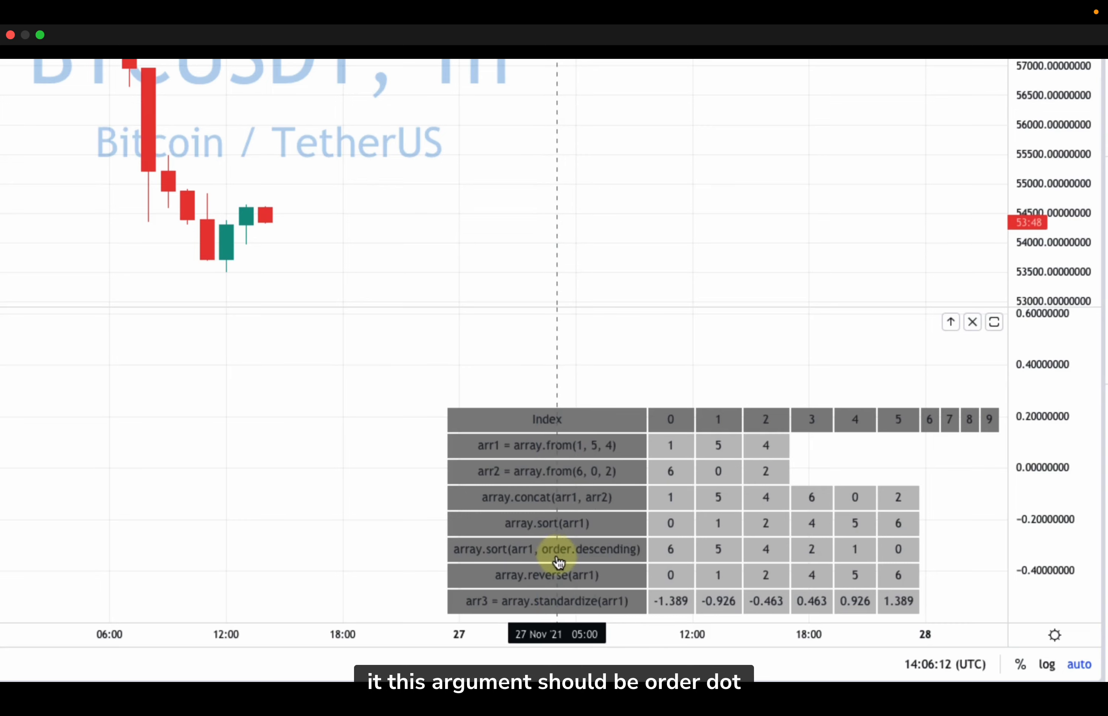
pyautogui.moveTo(670, 554)
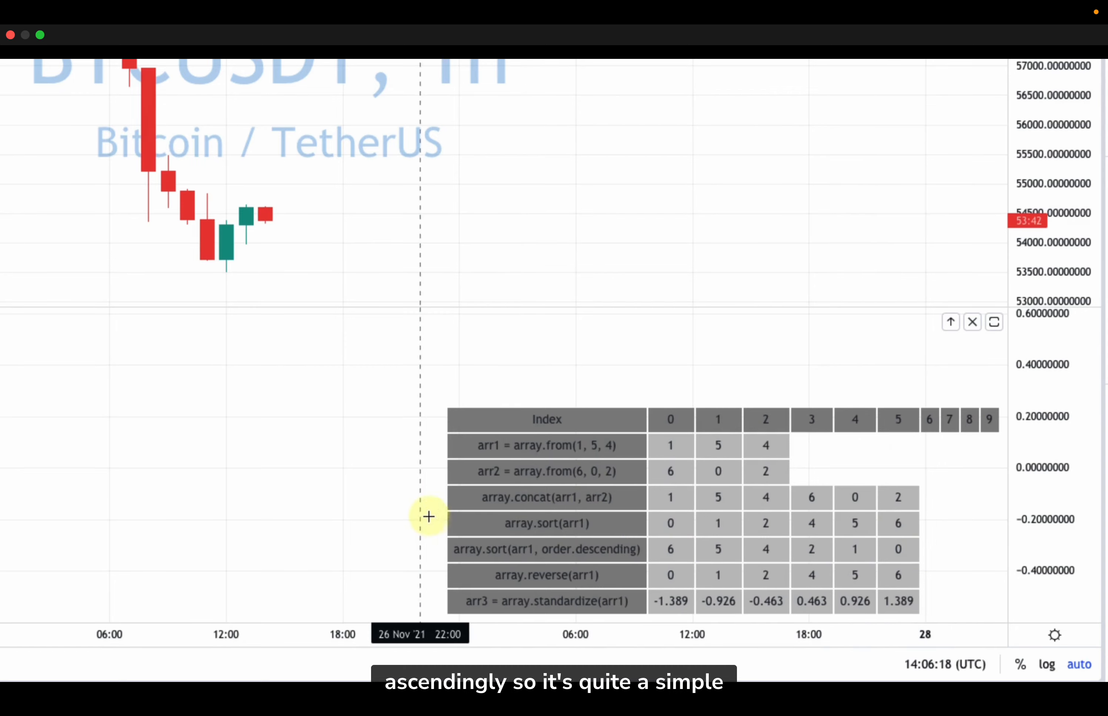
pyautogui.moveTo(498, 579)
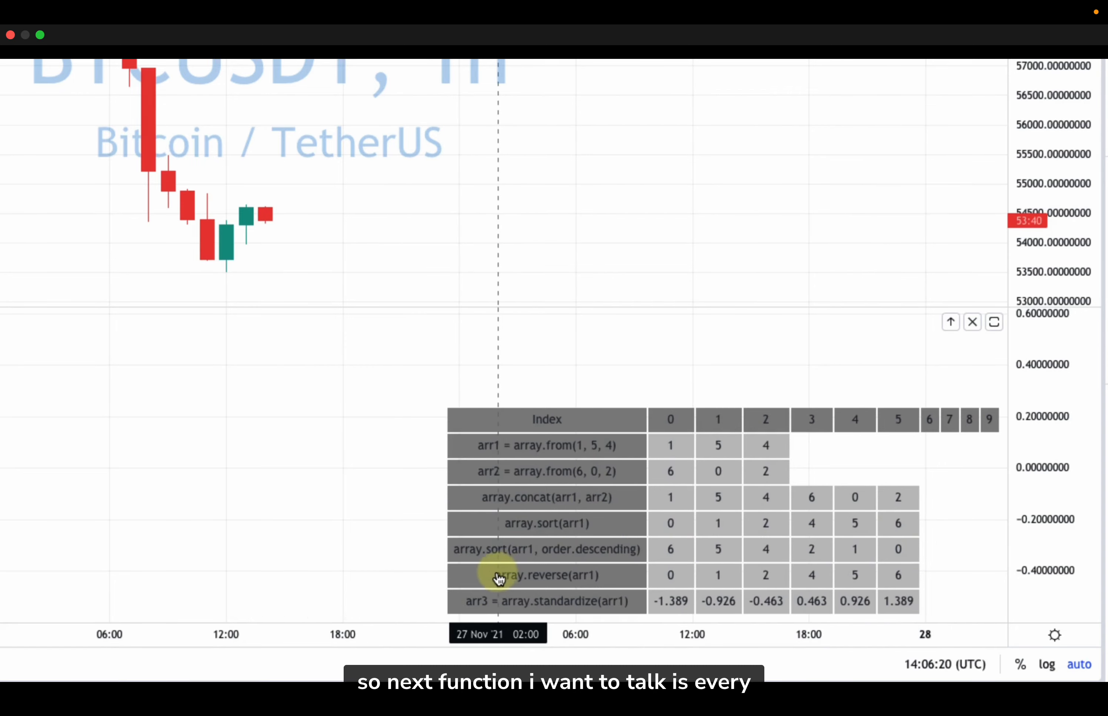
pyautogui.moveTo(516, 585)
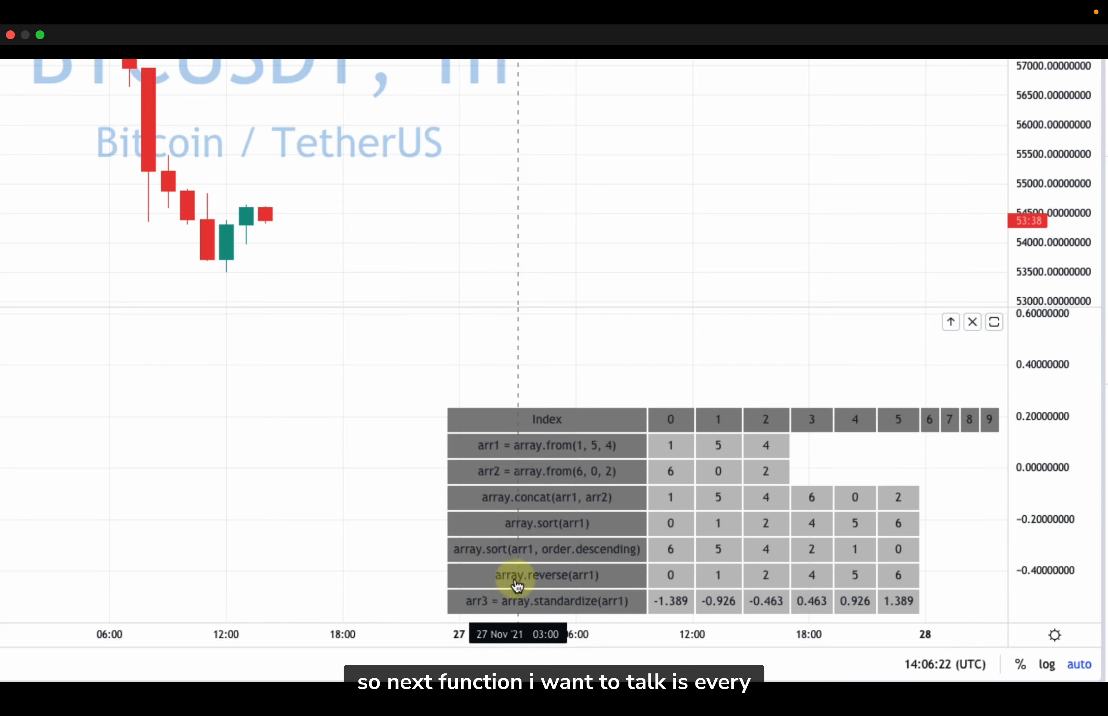
pyautogui.moveTo(599, 582)
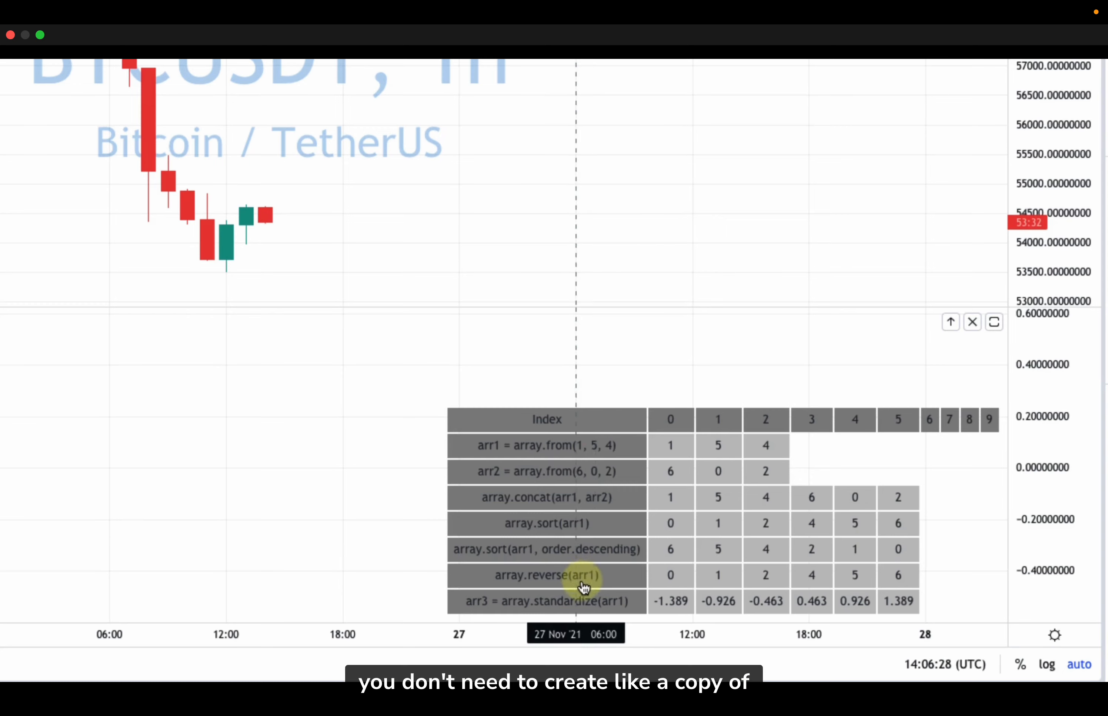
pyautogui.moveTo(619, 584)
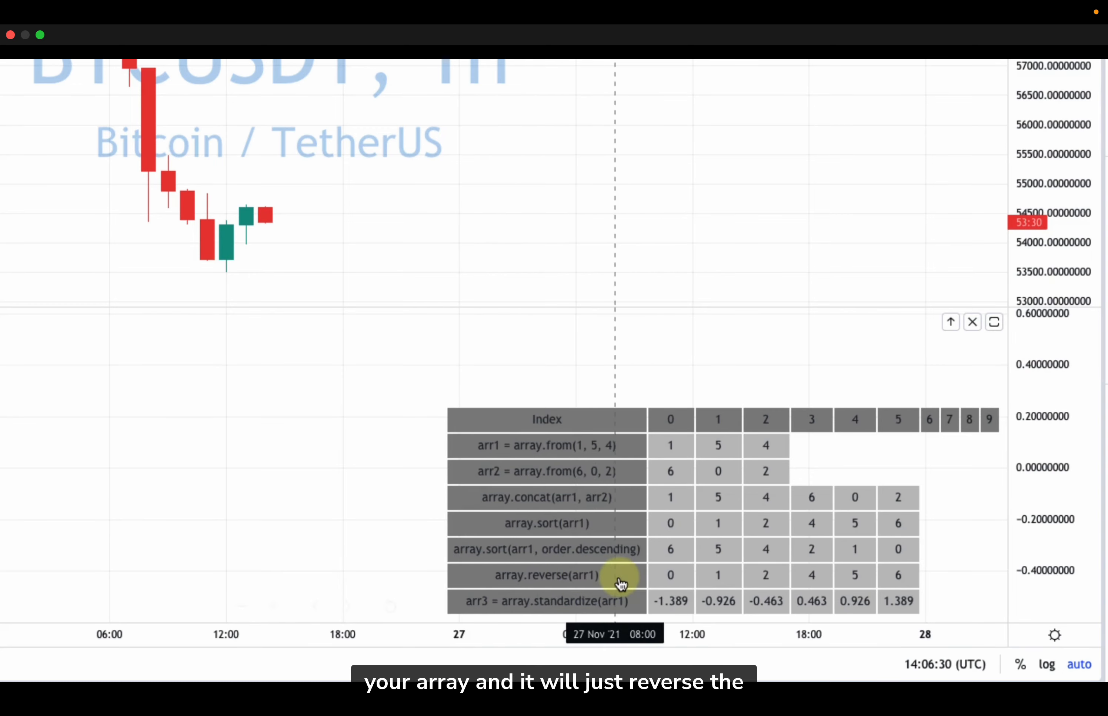
pyautogui.moveTo(666, 579)
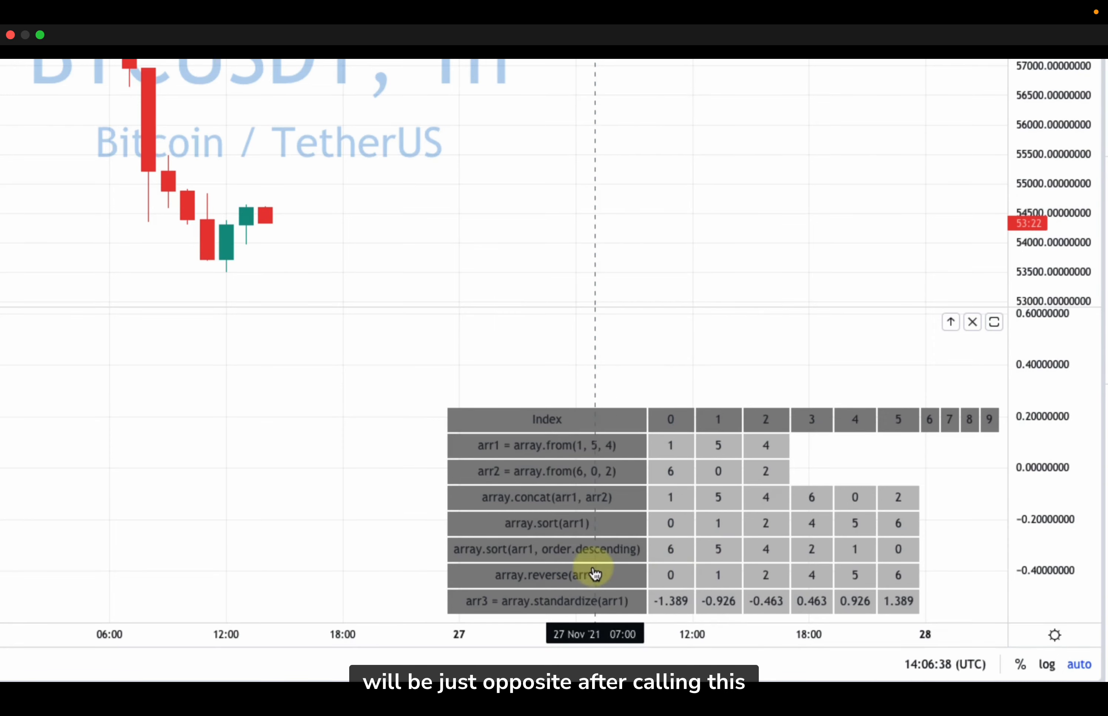
pyautogui.moveTo(674, 559)
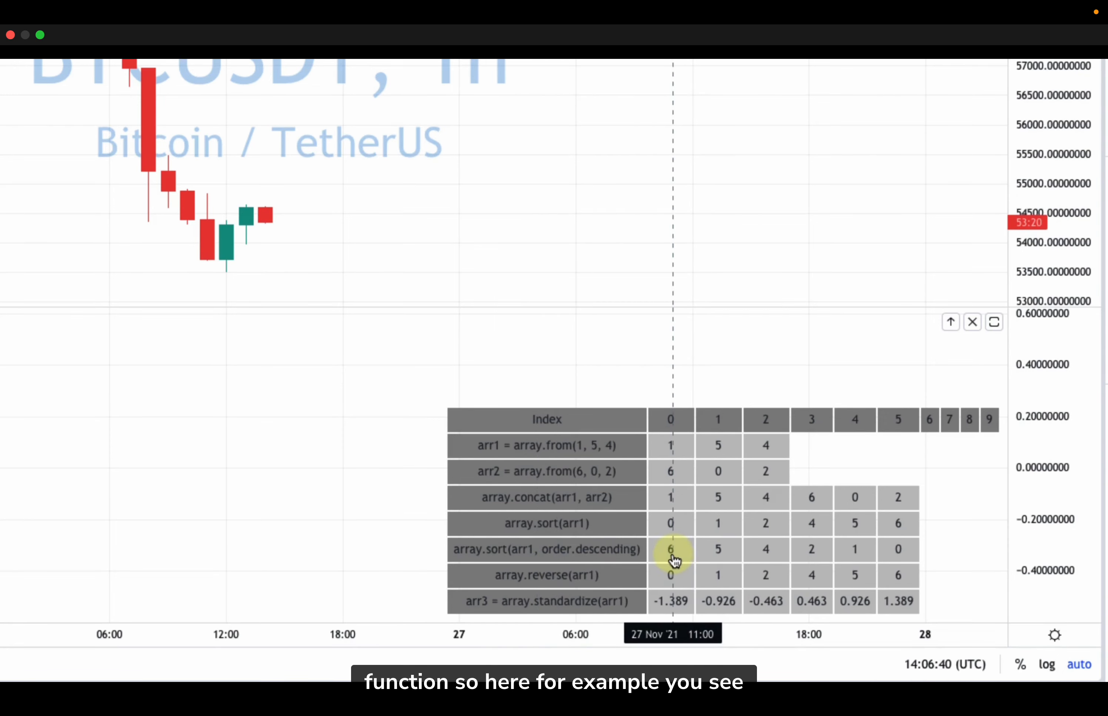
pyautogui.moveTo(799, 558)
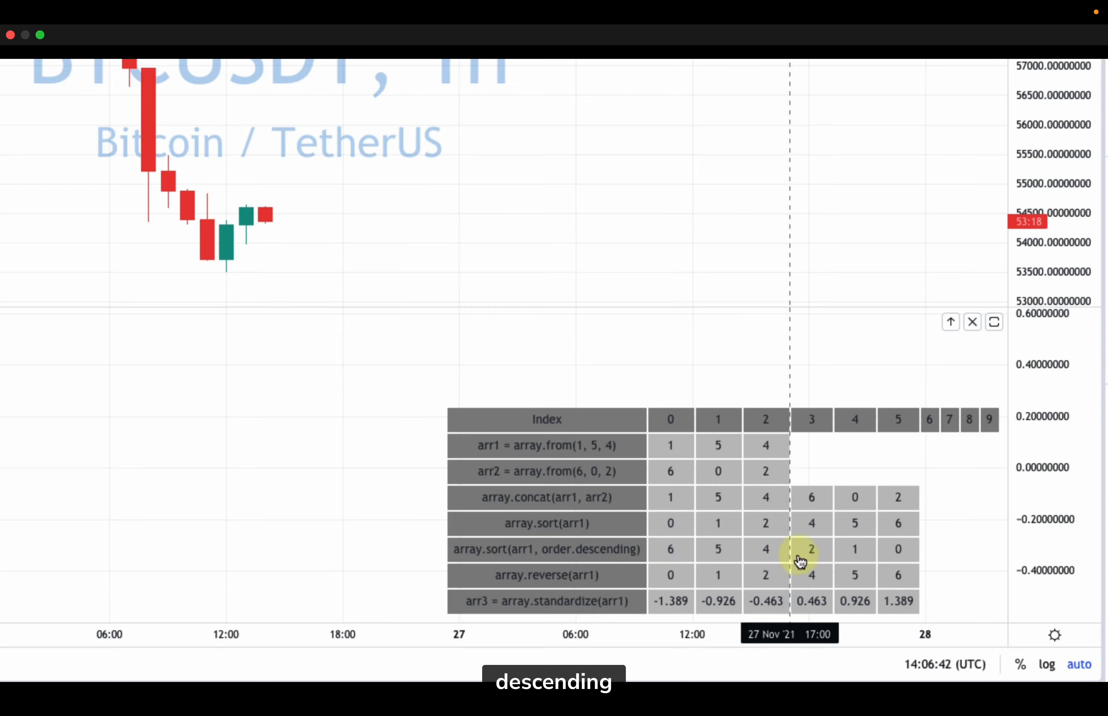
pyautogui.moveTo(576, 557)
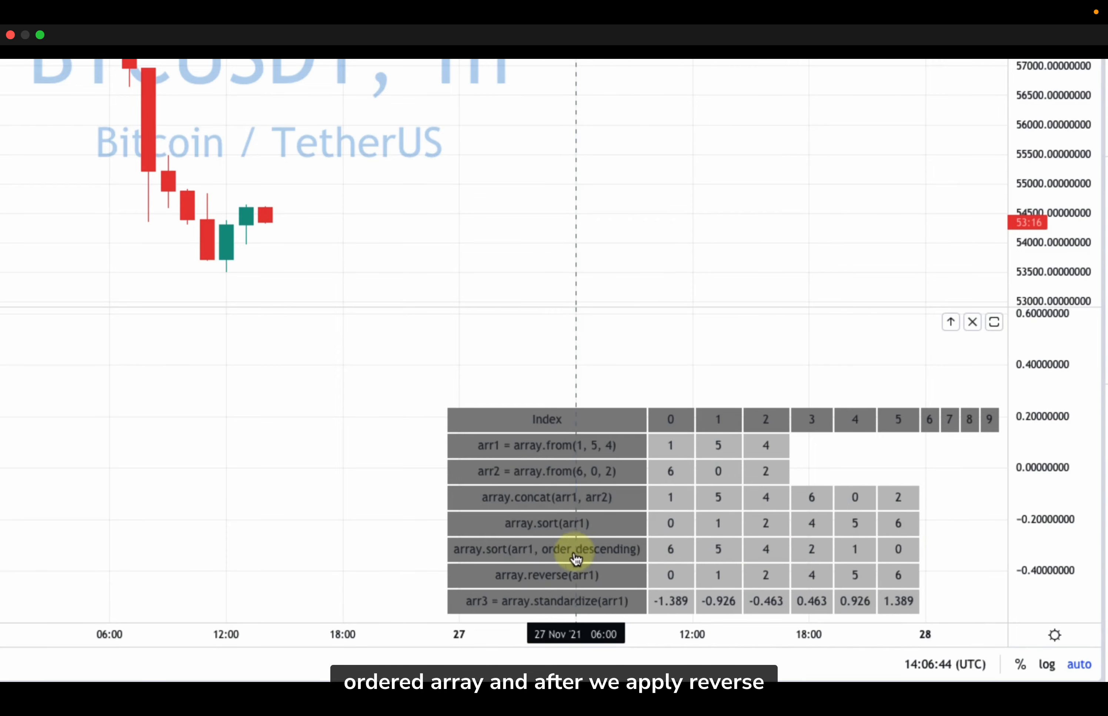
pyautogui.moveTo(670, 588)
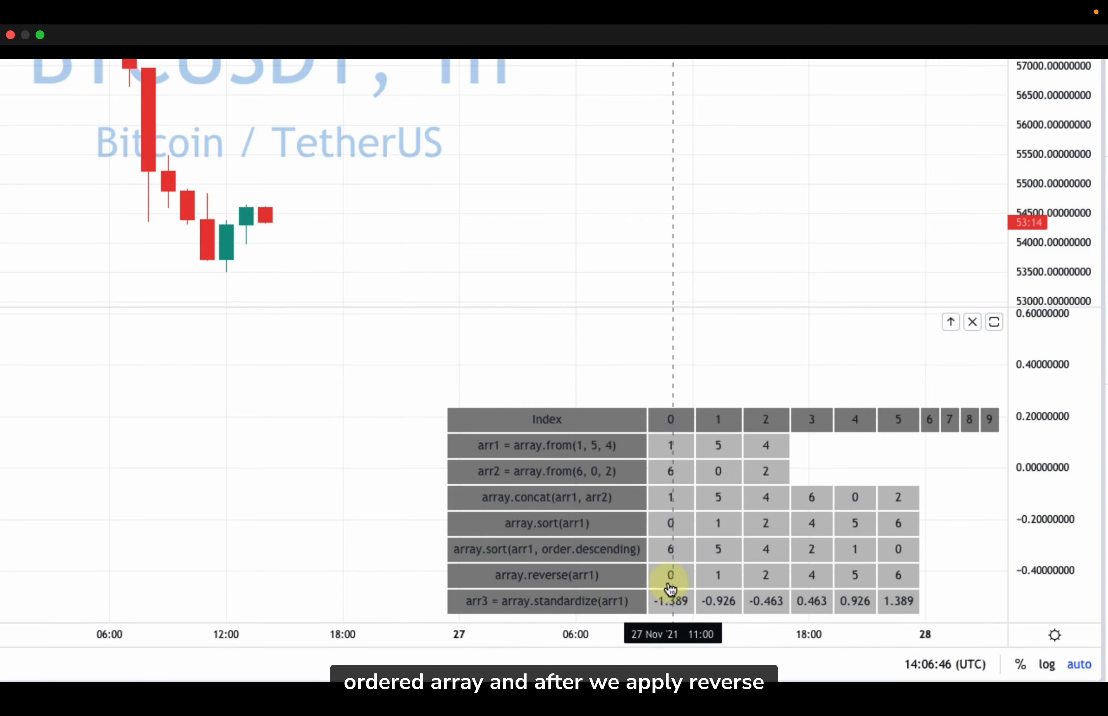
pyautogui.moveTo(903, 576)
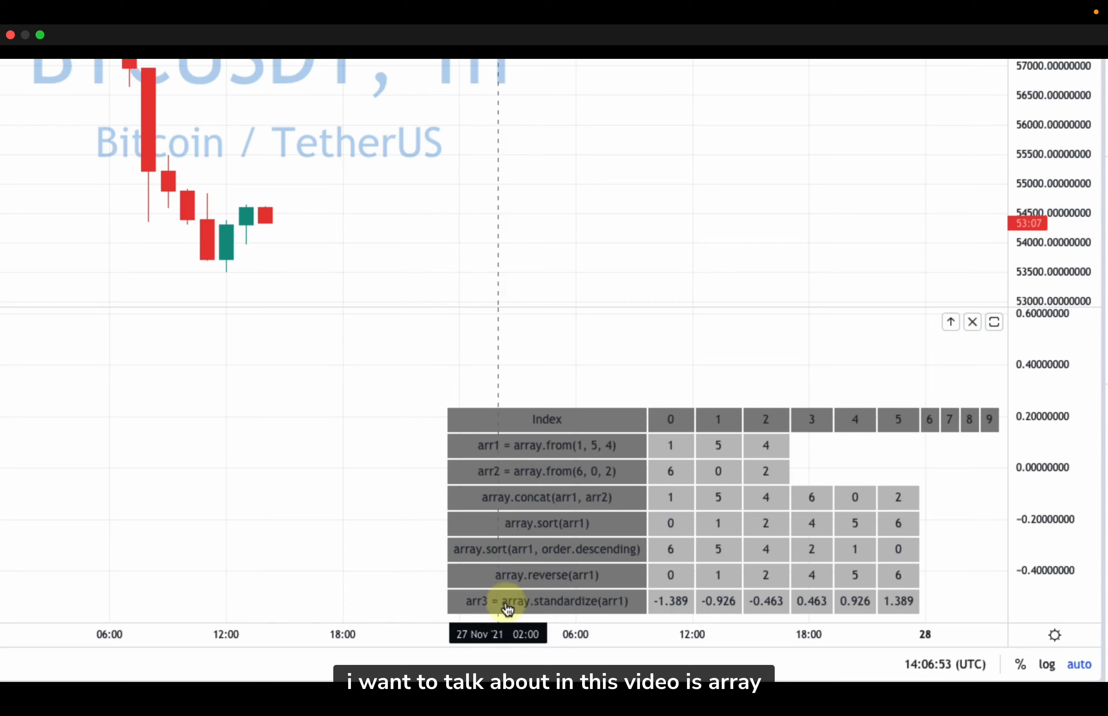
pyautogui.moveTo(613, 606)
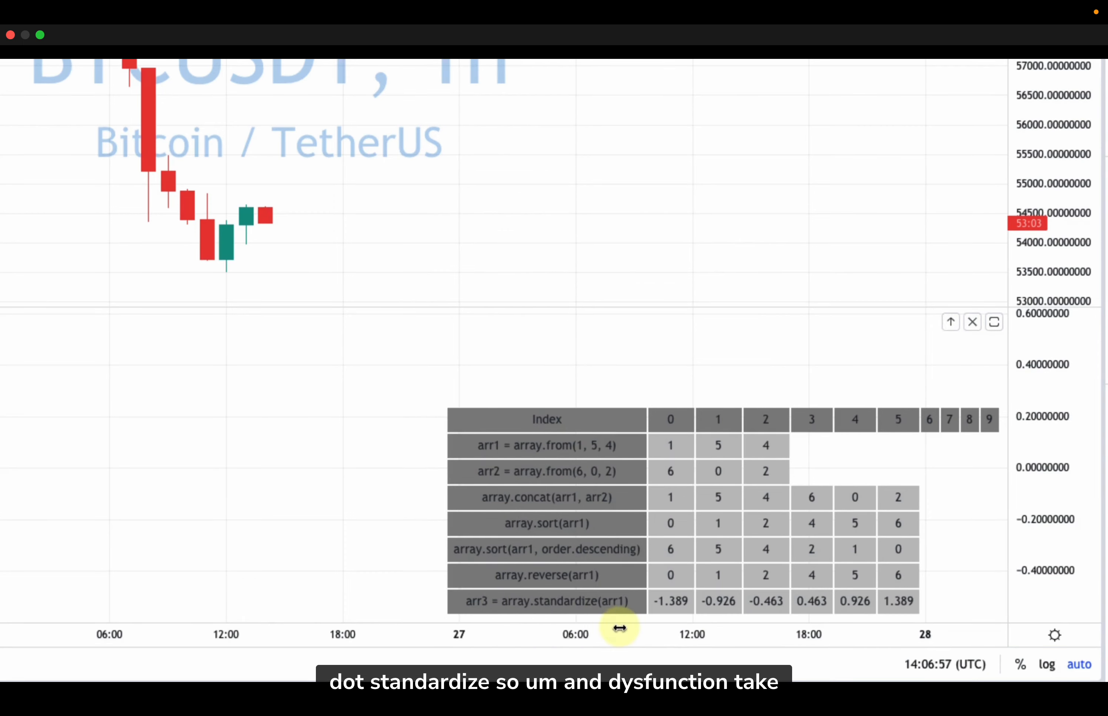
pyautogui.moveTo(611, 609)
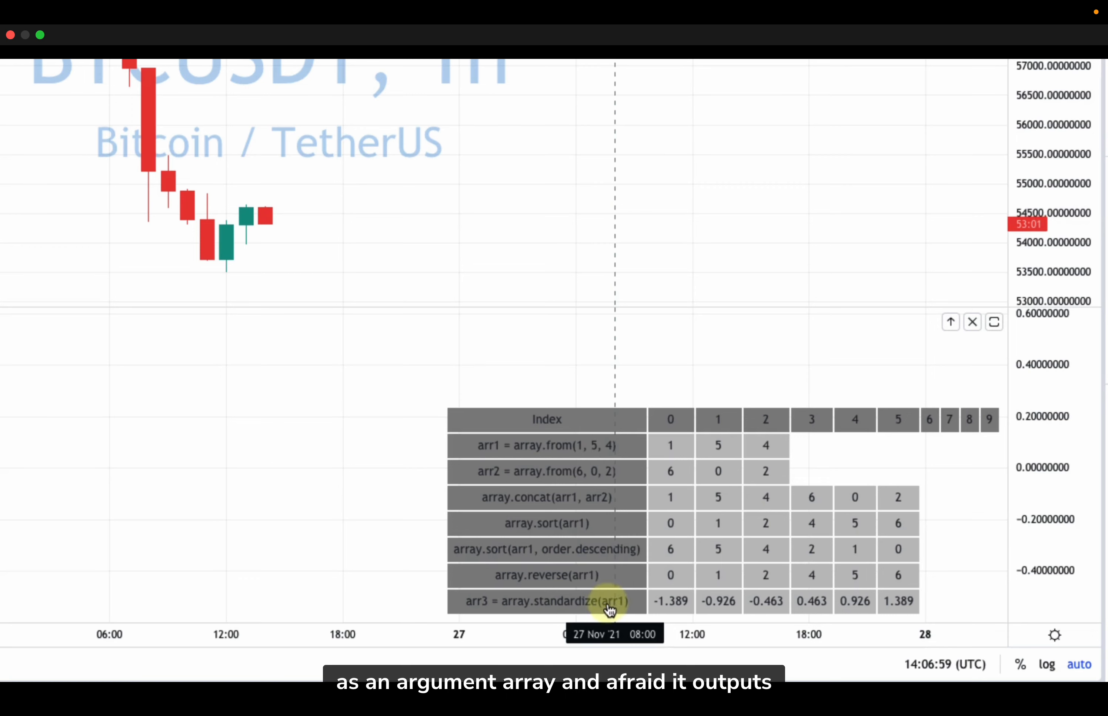
pyautogui.moveTo(563, 609)
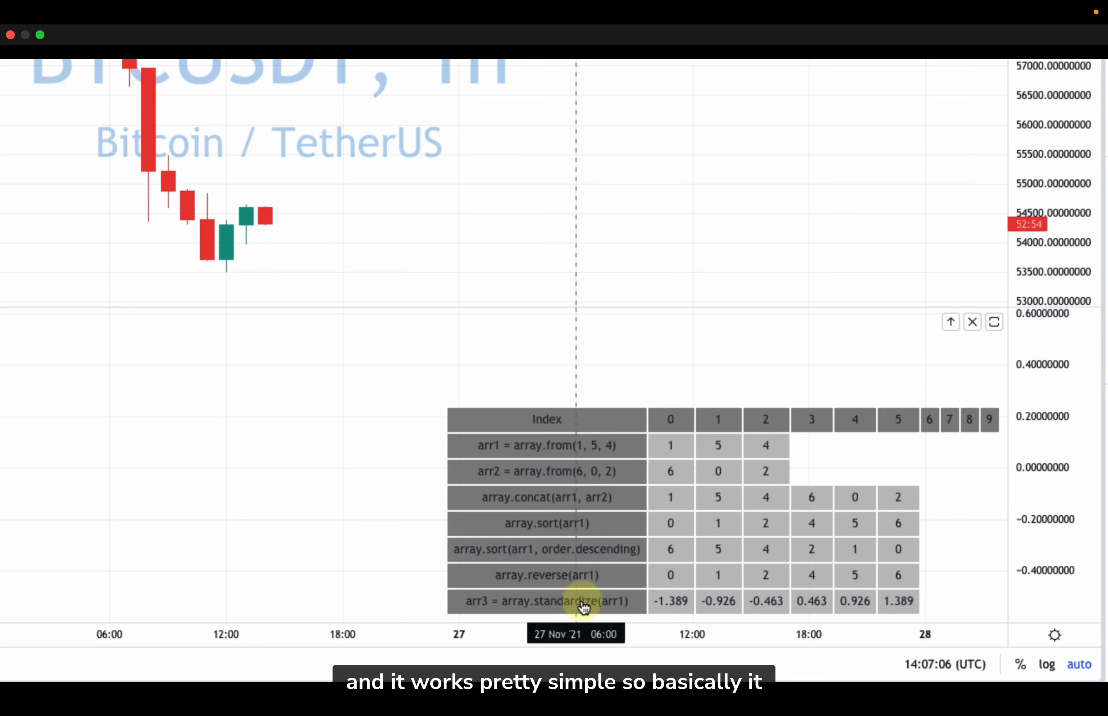
pyautogui.moveTo(747, 602)
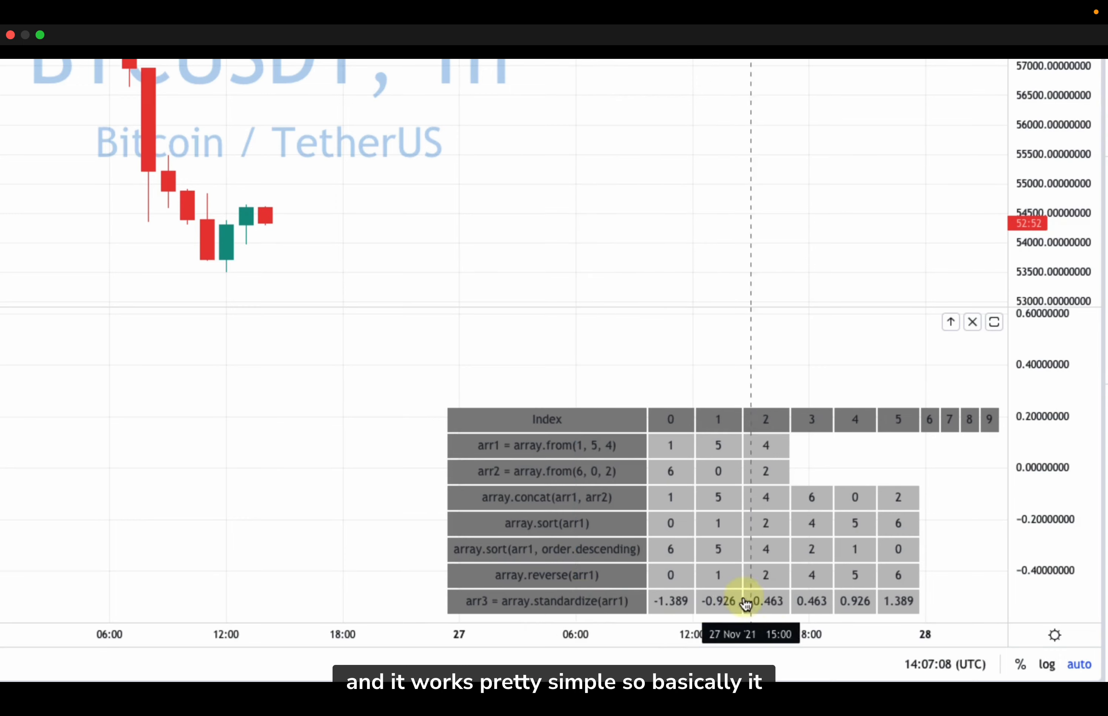
pyautogui.moveTo(700, 501)
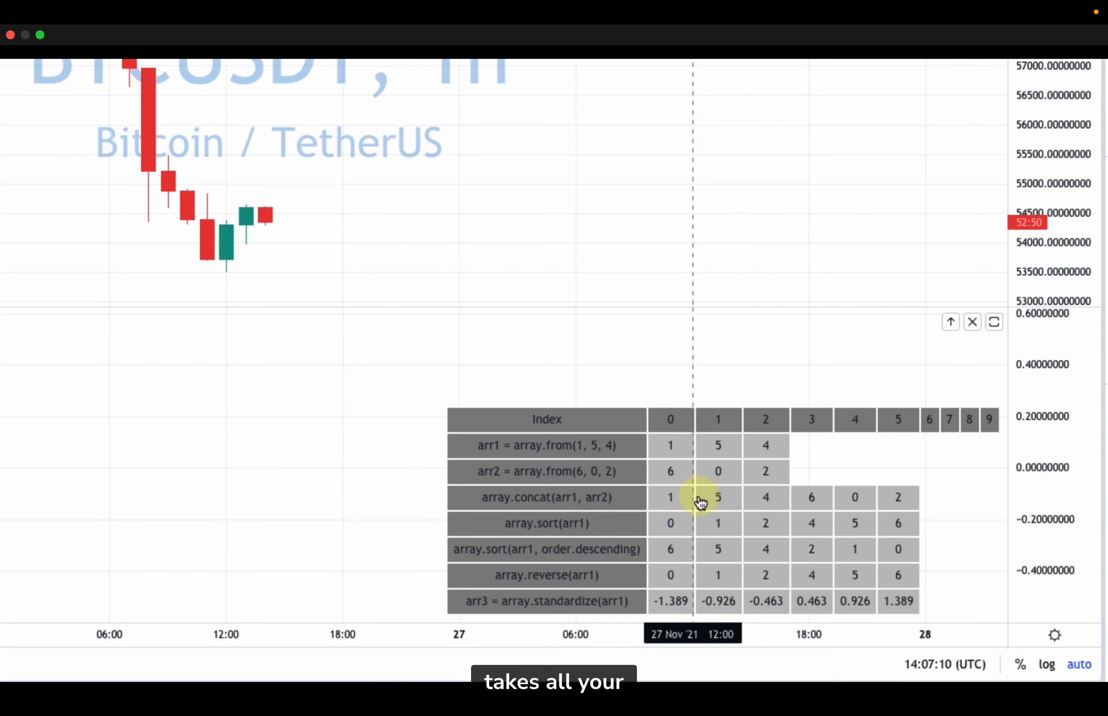
pyautogui.moveTo(926, 512)
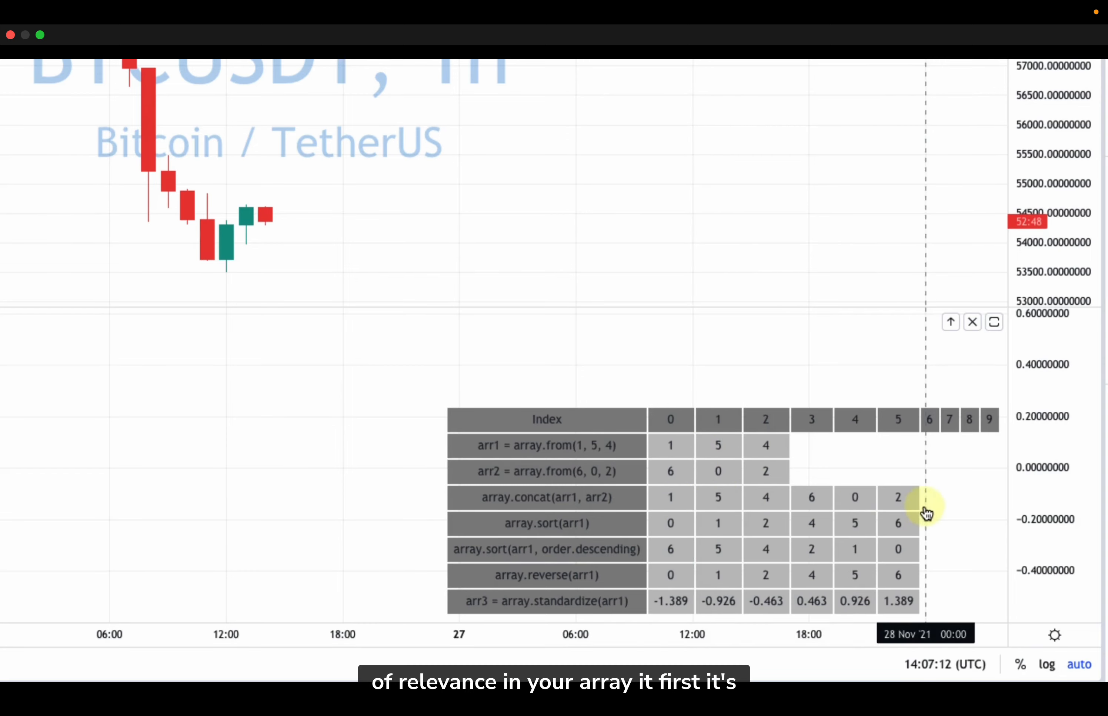
pyautogui.moveTo(666, 612)
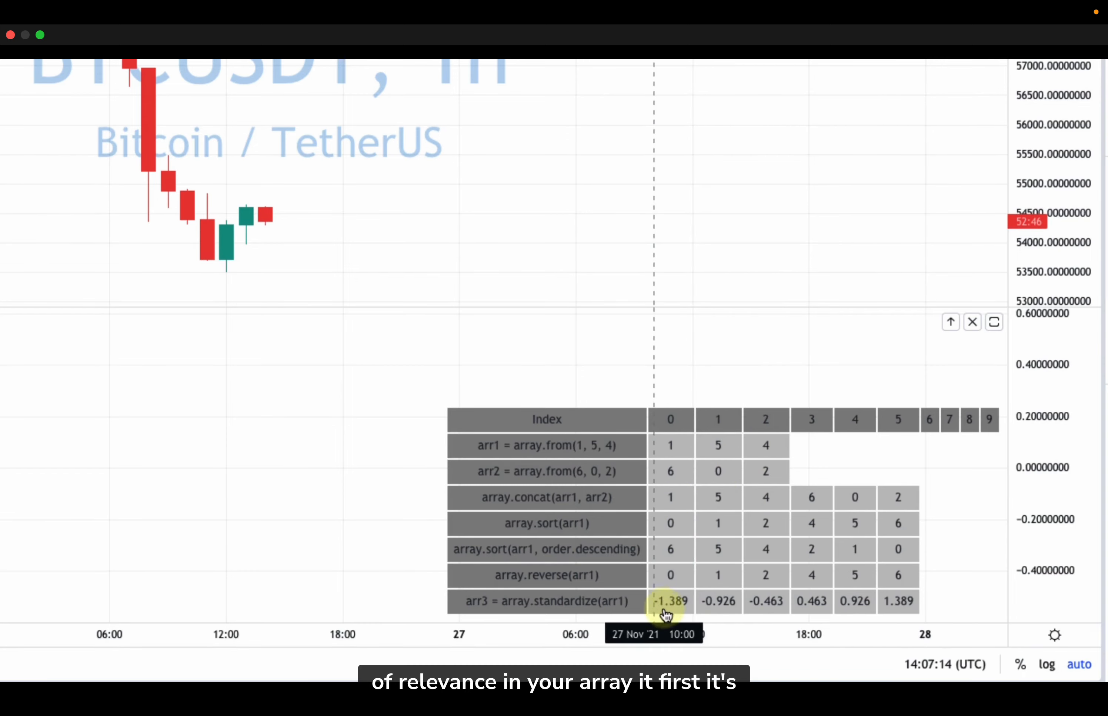
pyautogui.moveTo(766, 609)
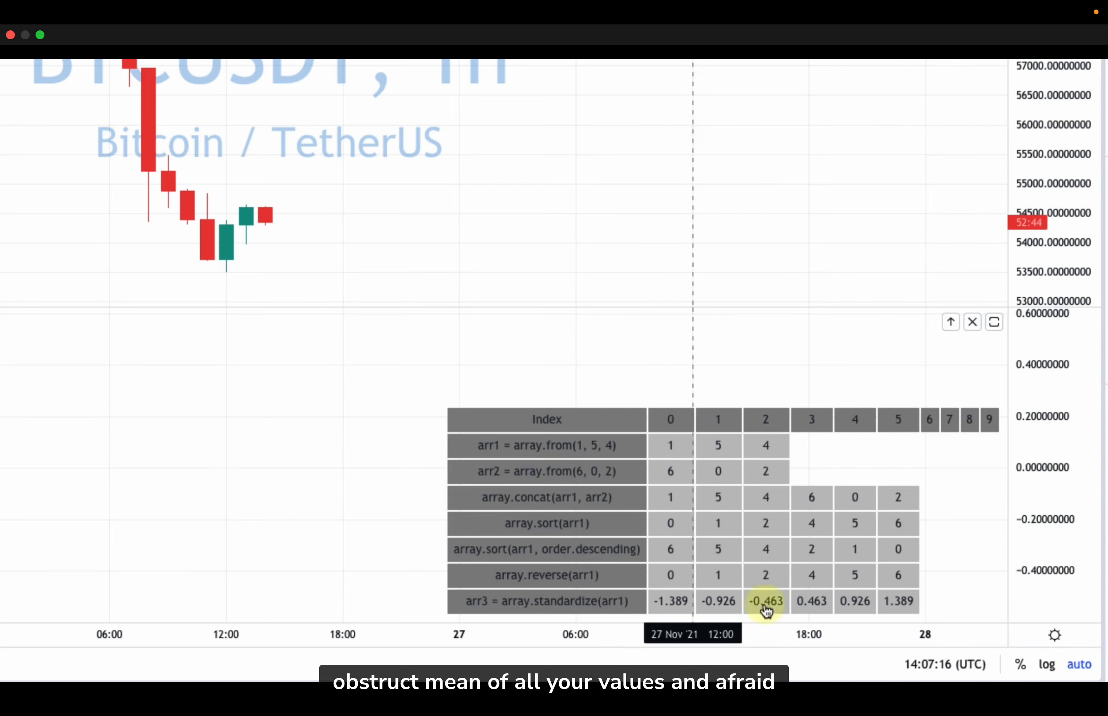
pyautogui.moveTo(717, 590)
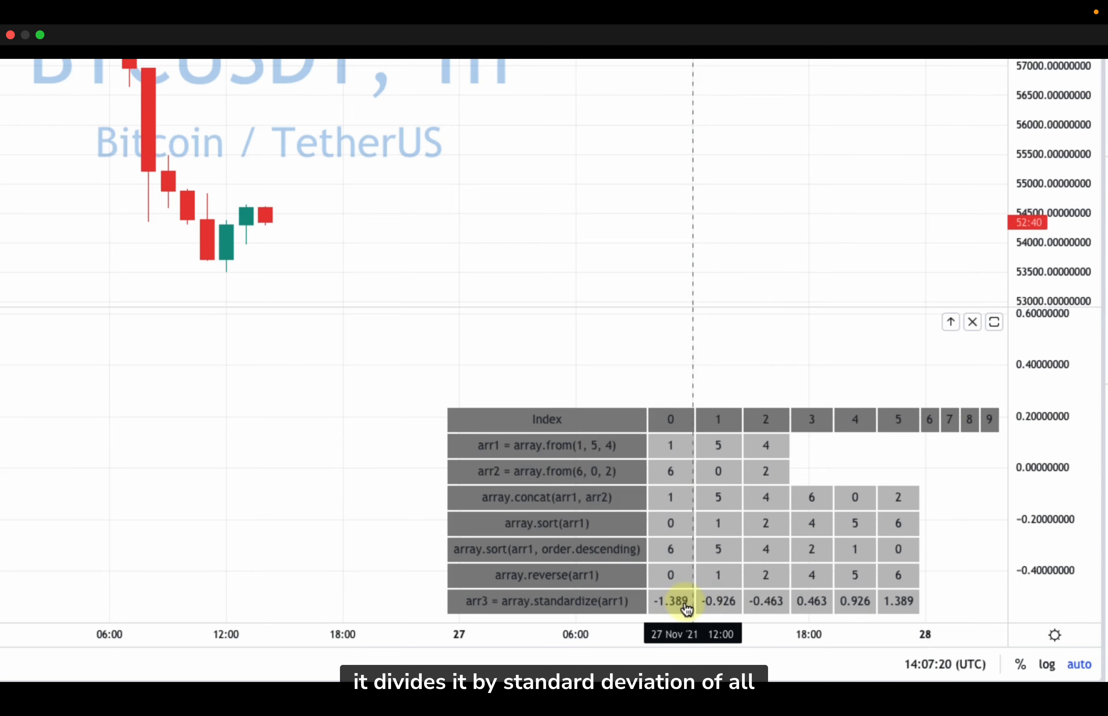
pyautogui.moveTo(887, 606)
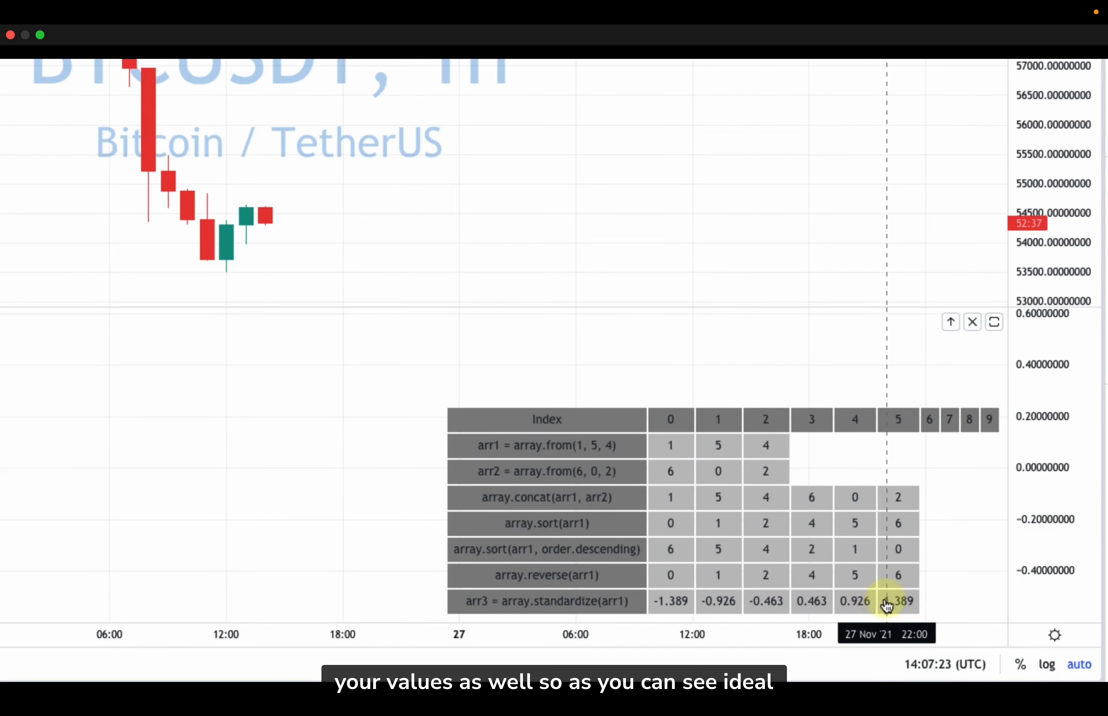
pyautogui.moveTo(790, 606)
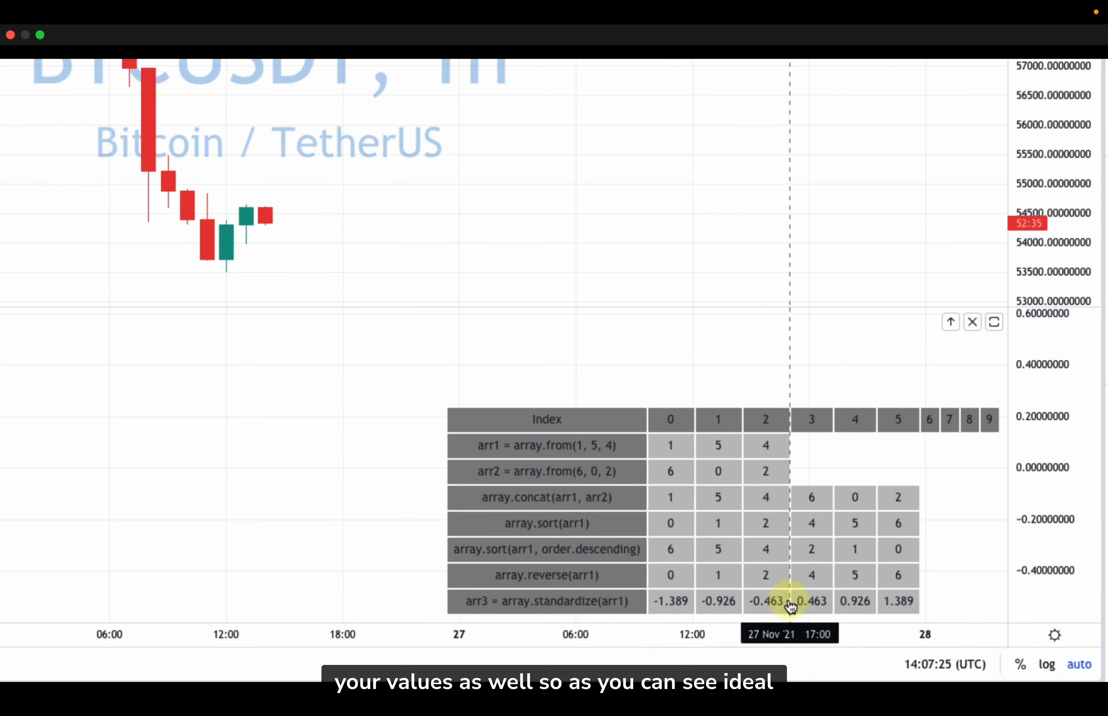